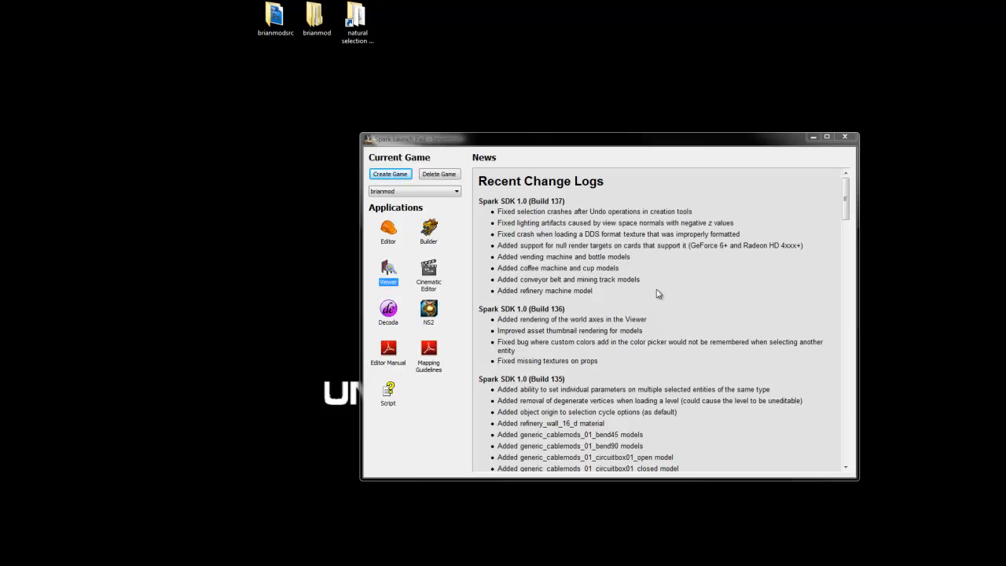
pyautogui.moveTo(682, 296)
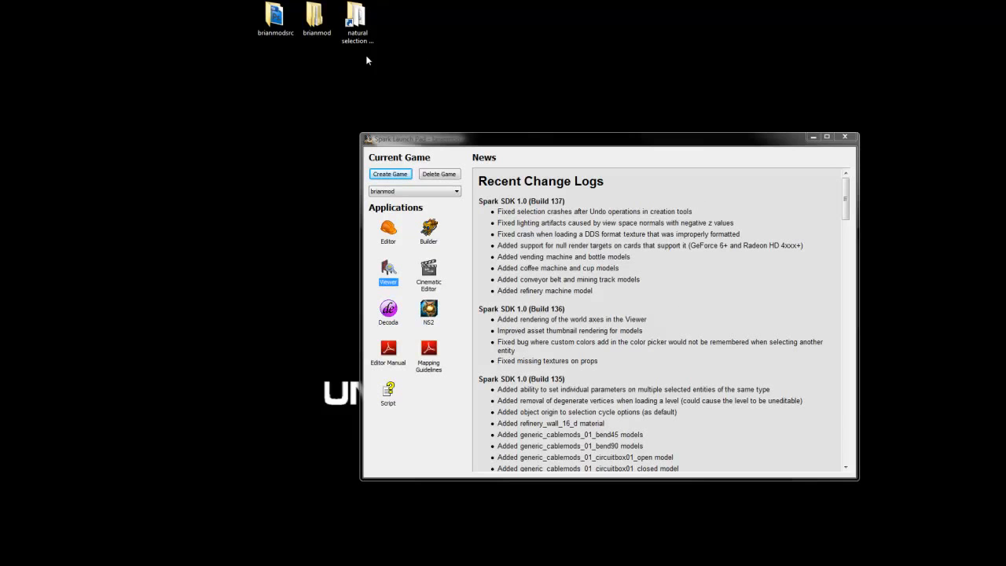
# Move the natural selection shortcut and brianmod folder icons apart on the desktop
pyautogui.click(274, 17)
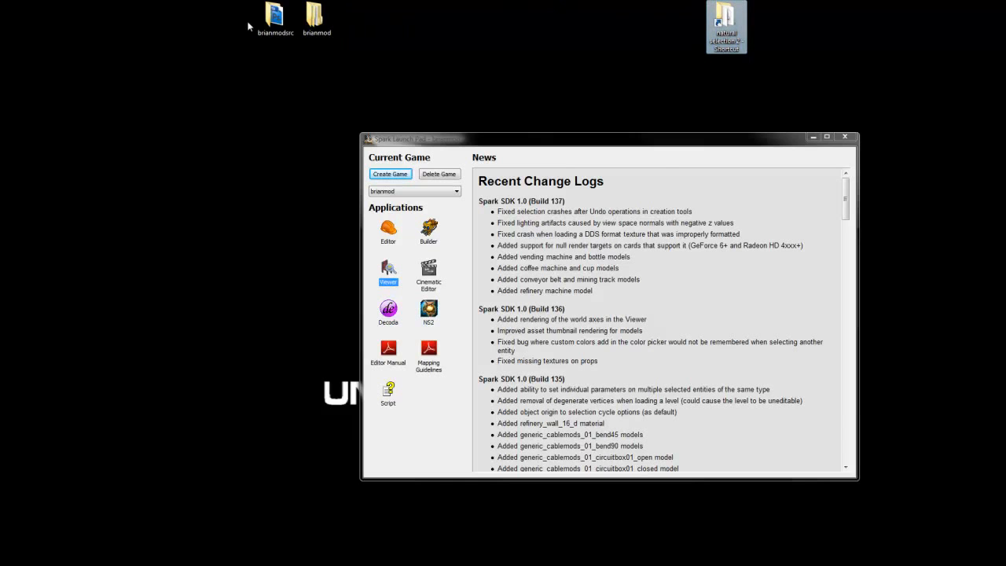
pyautogui.moveTo(315, 15)
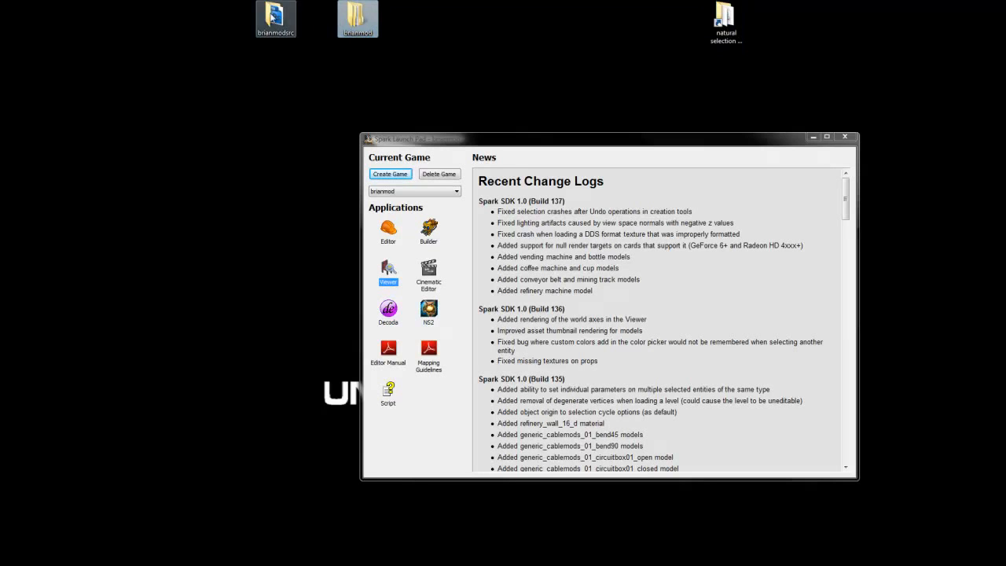
pyautogui.click(358, 17)
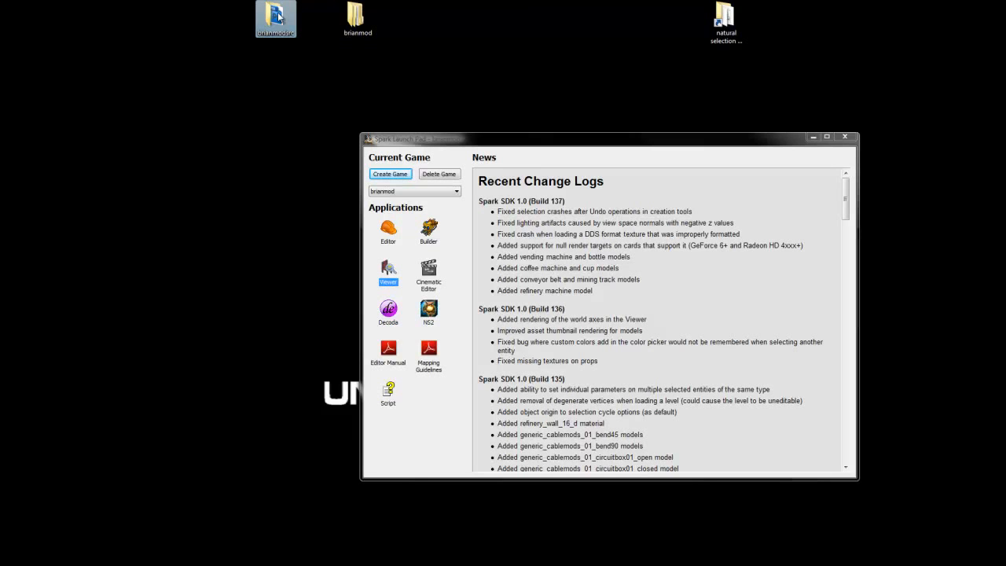
pyautogui.moveTo(358, 17)
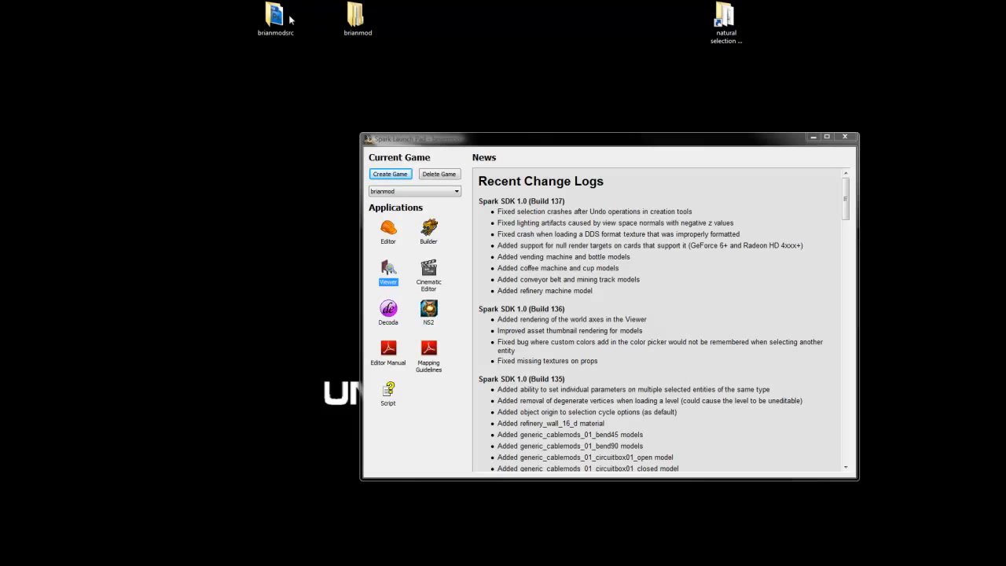
# Open brianmodsrc, then its modelsrc folder, revealing the single alien folder
pyautogui.doubleClick(276, 16)
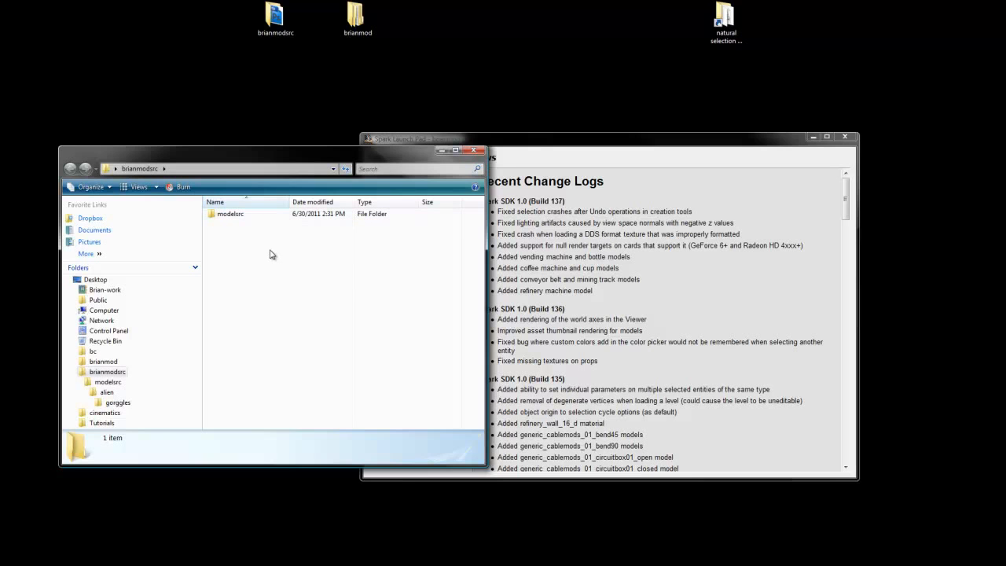
pyautogui.moveTo(230, 214)
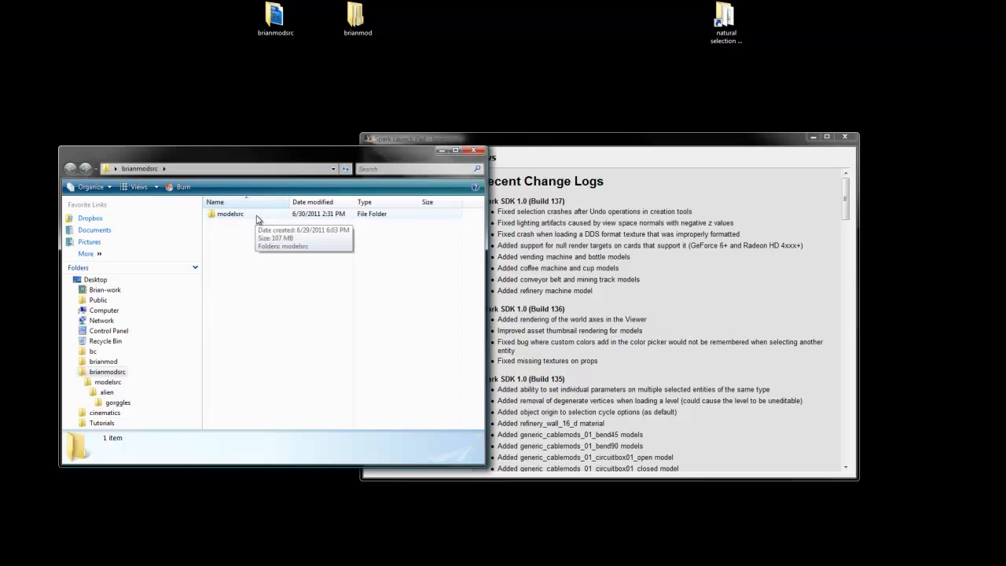
pyautogui.doubleClick(232, 213)
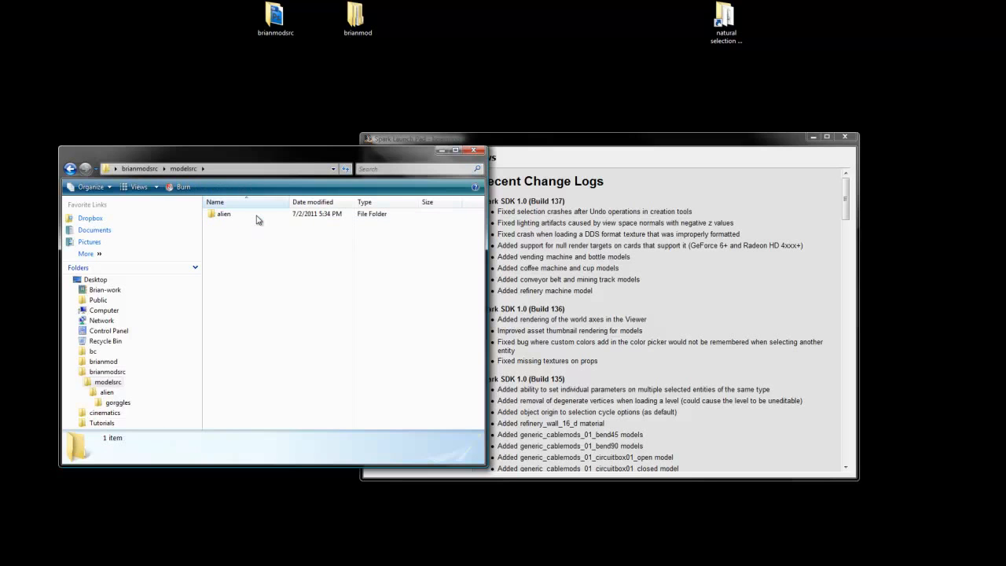
pyautogui.moveTo(226, 214)
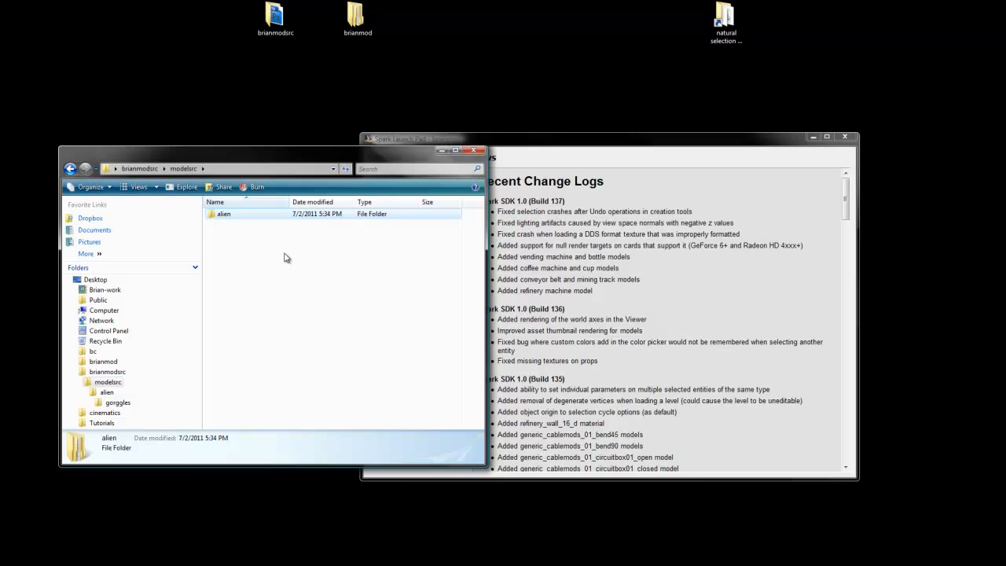
pyautogui.moveTo(238, 231)
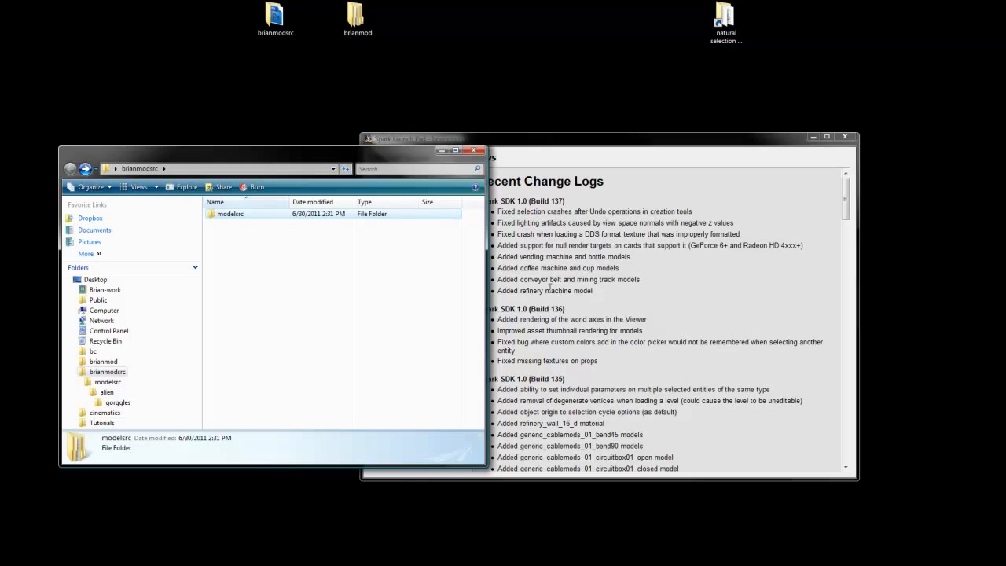
pyautogui.moveTo(266, 168)
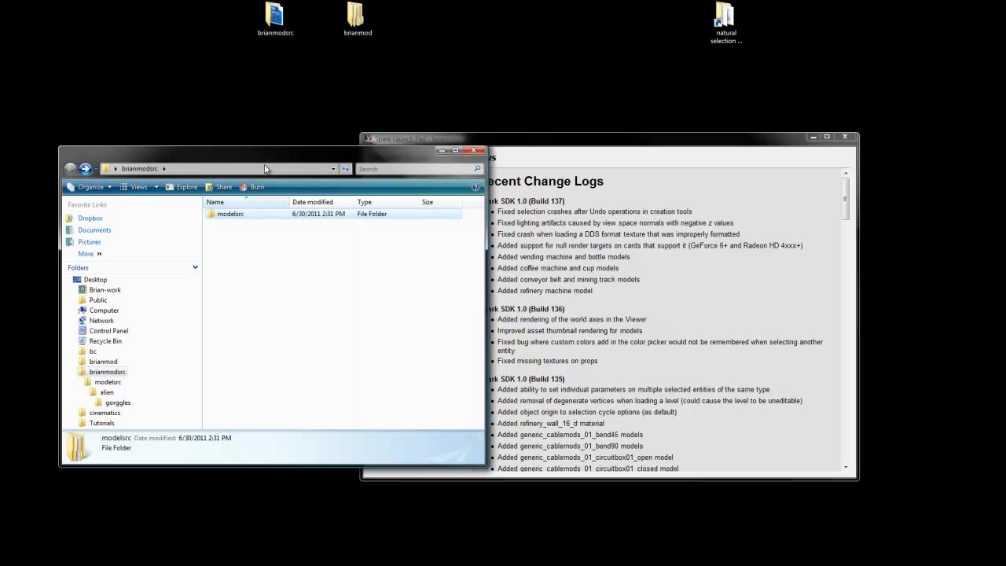
pyautogui.doubleClick(231, 213)
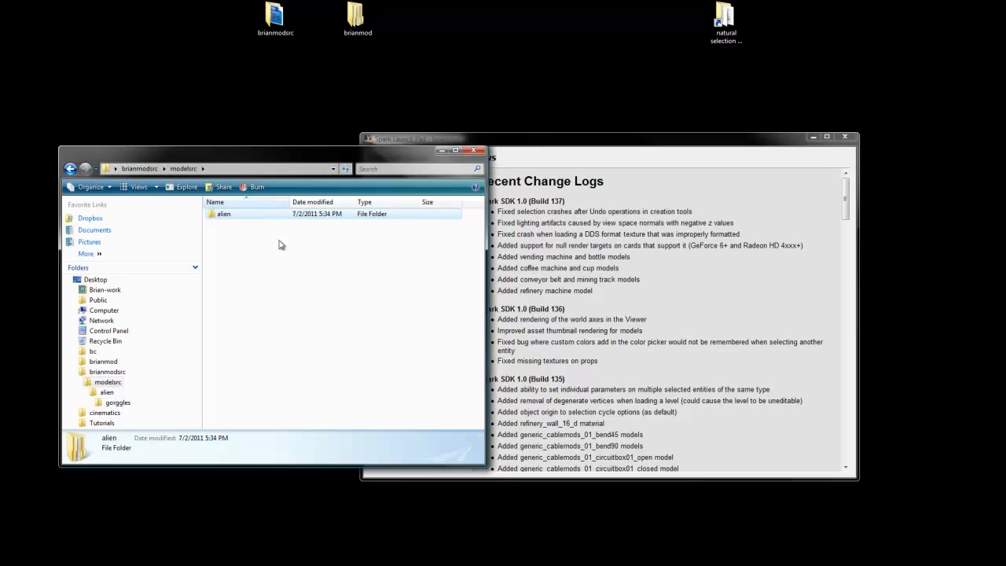
pyautogui.click(357, 17)
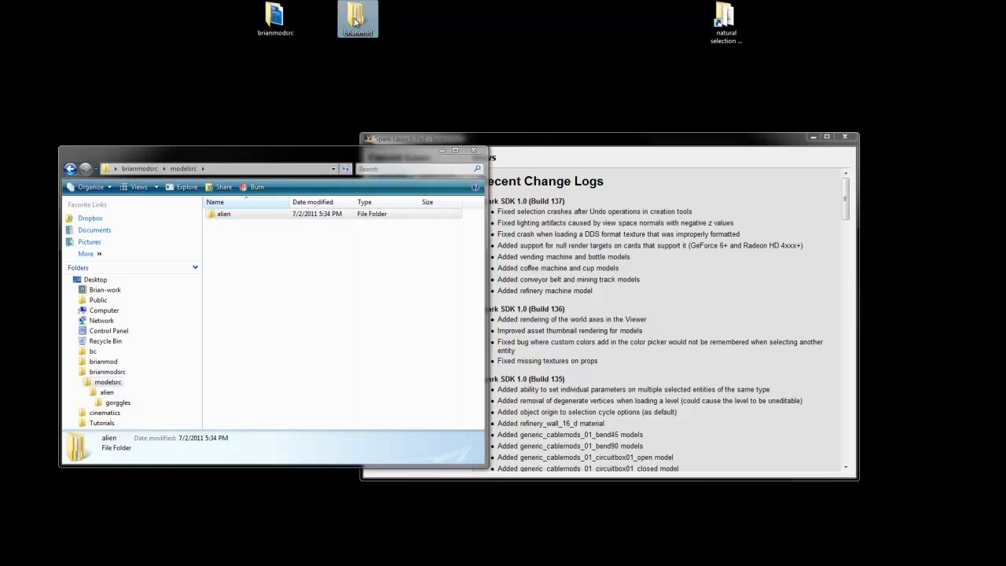
# Open brianmod in a second window and browse modelsrc\alien\gorggles to its PSD textures
pyautogui.doubleClick(358, 18)
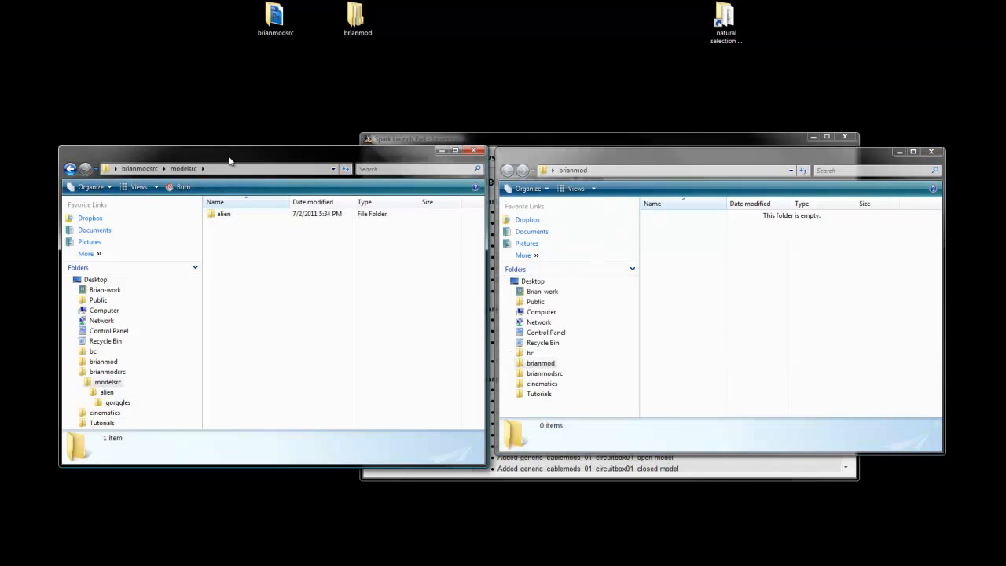
pyautogui.moveTo(223, 213)
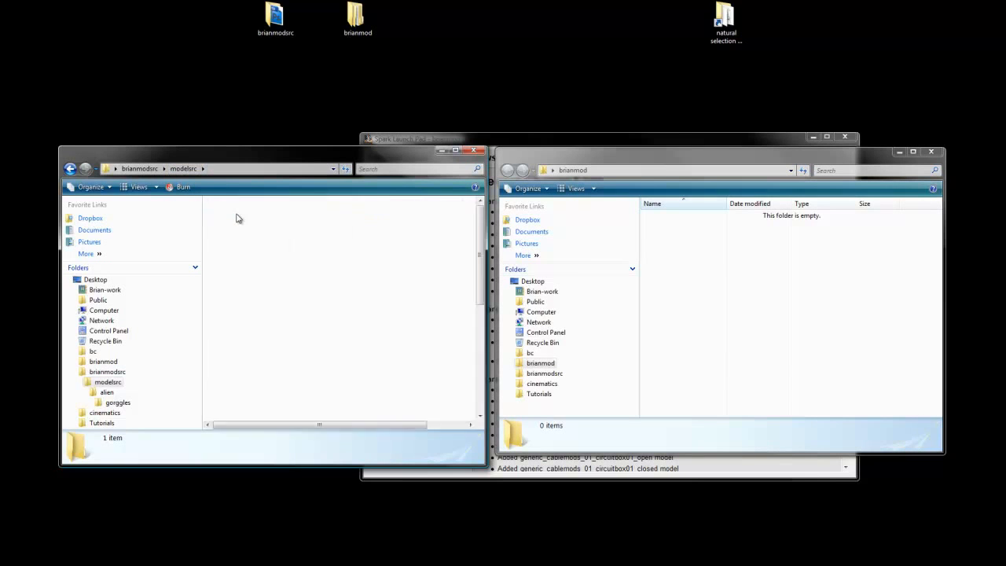
pyautogui.doubleClick(106, 392)
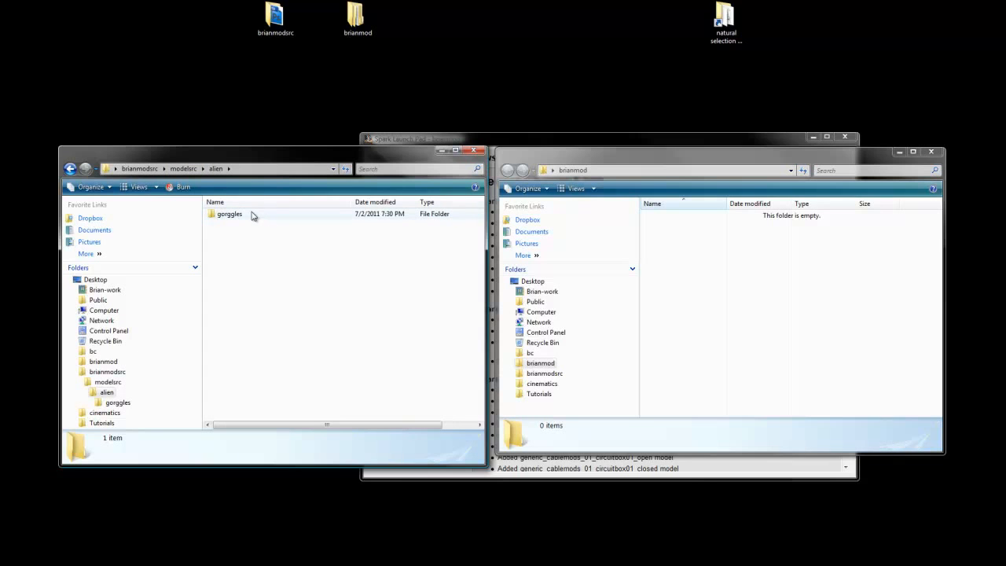
pyautogui.doubleClick(229, 213)
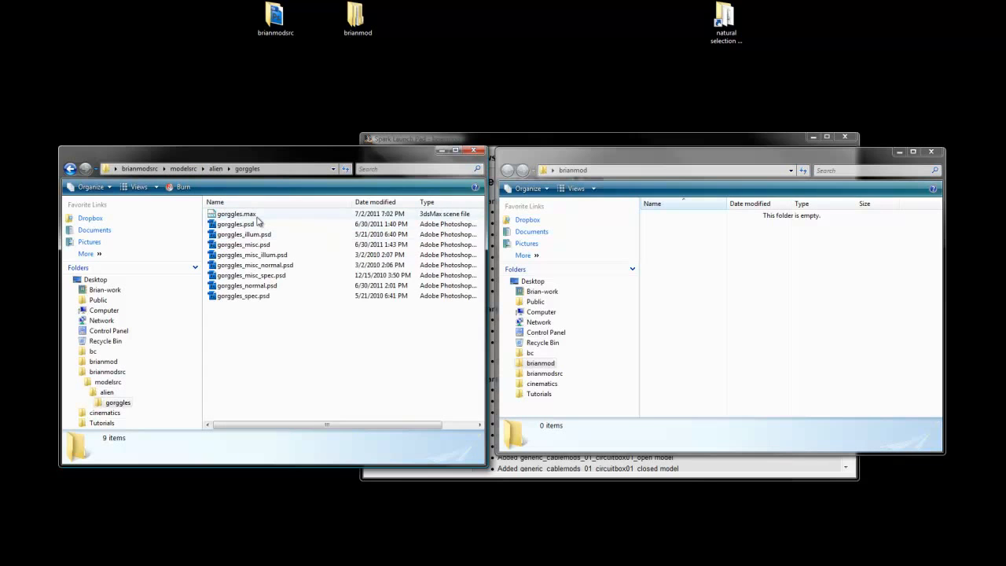
pyautogui.moveTo(236, 214)
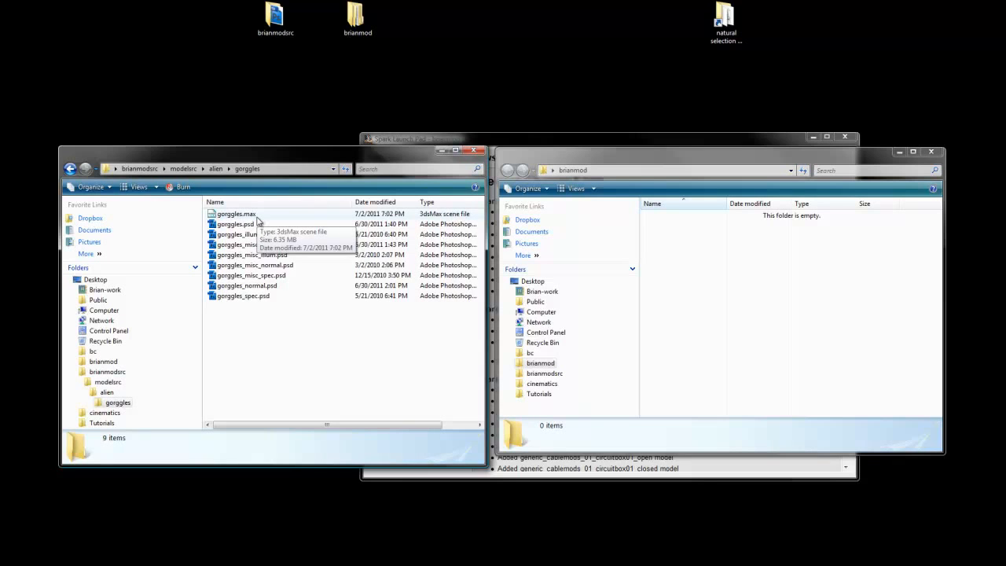
pyautogui.moveTo(270, 235)
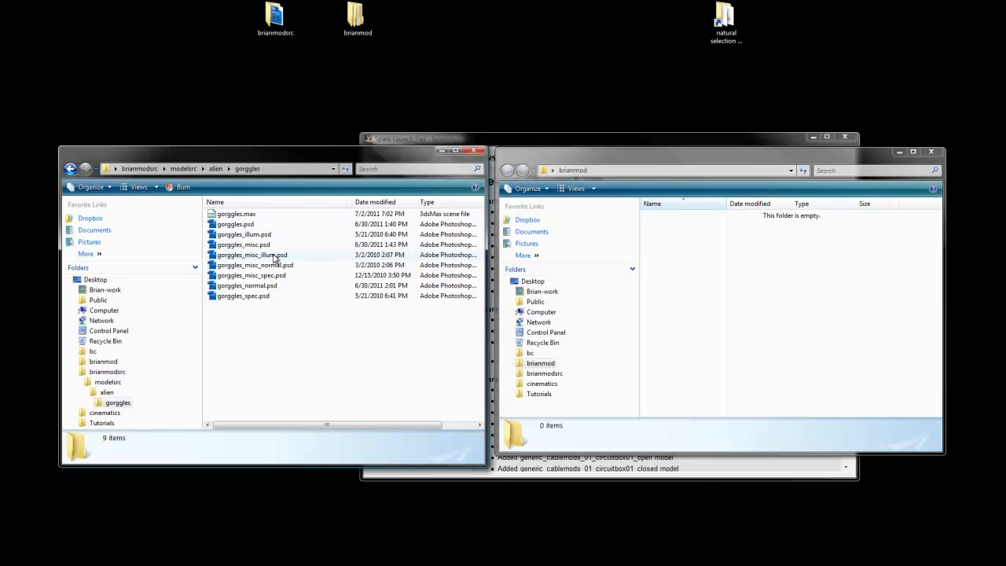
pyautogui.moveTo(276, 254)
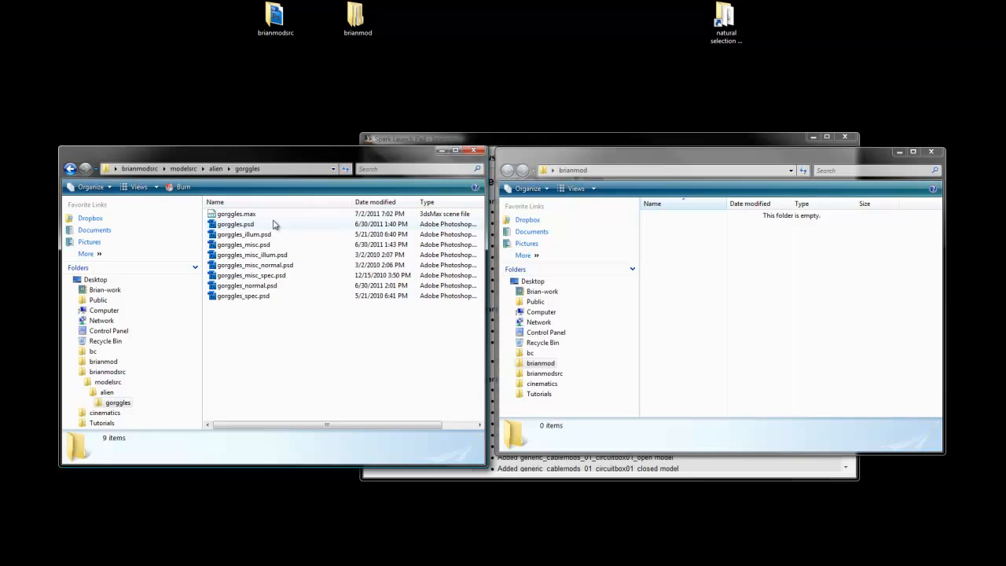
pyautogui.click(252, 255)
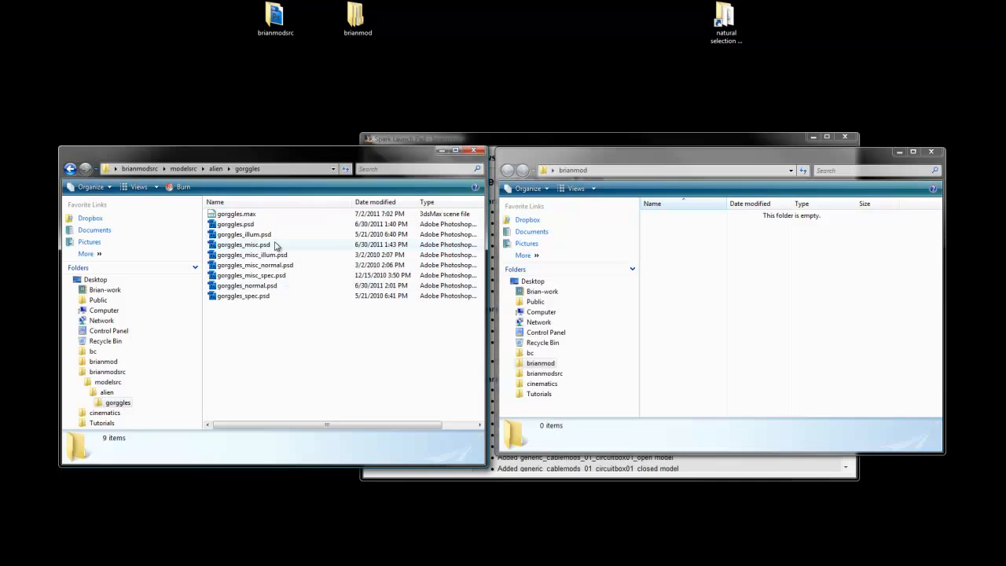
pyautogui.moveTo(251, 228)
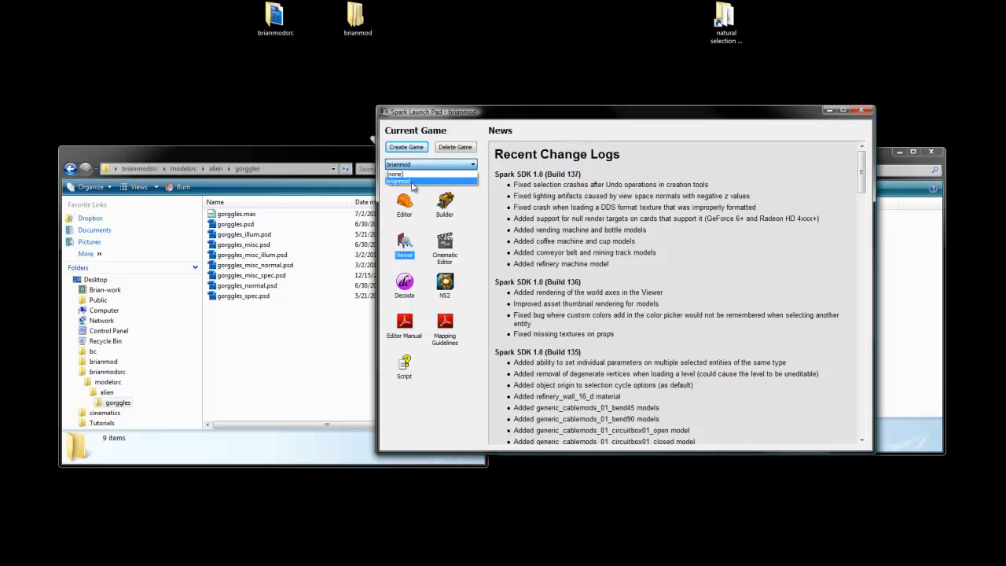
# Select brianmod as the current game and delete it
pyautogui.click(431, 180)
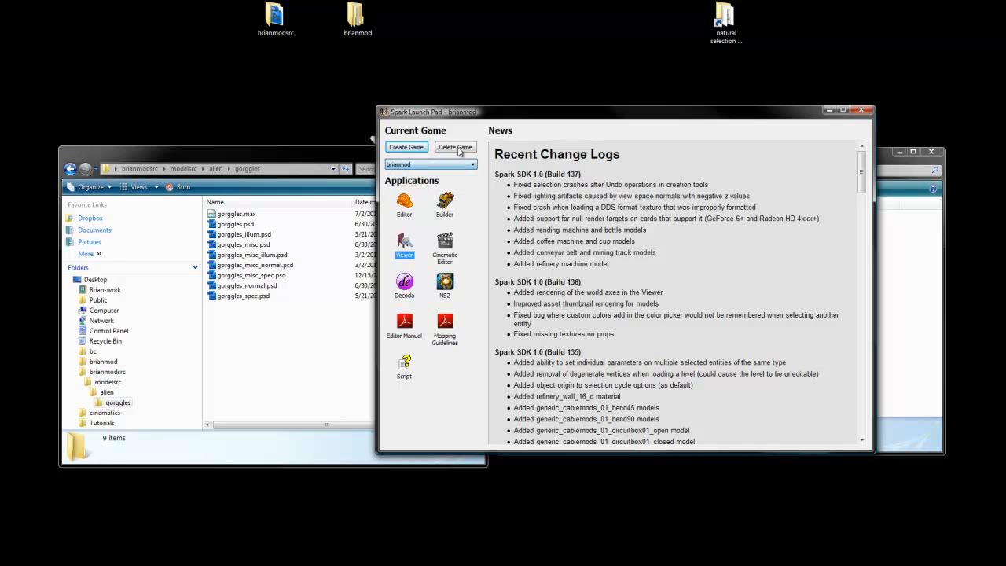
pyautogui.click(431, 163)
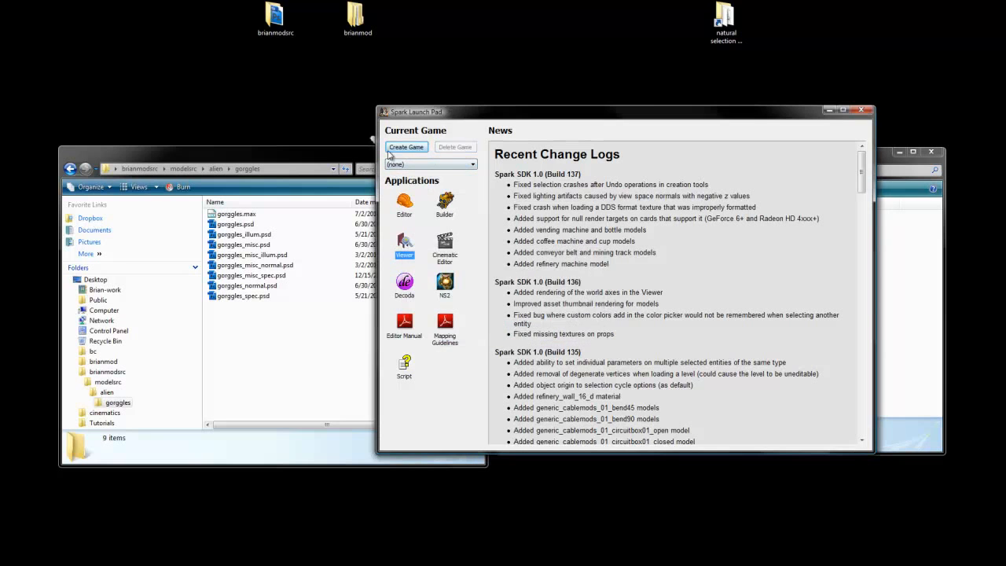
# Create a game named brianmod with its output directory set to Desktop\brianmod
pyautogui.click(407, 147)
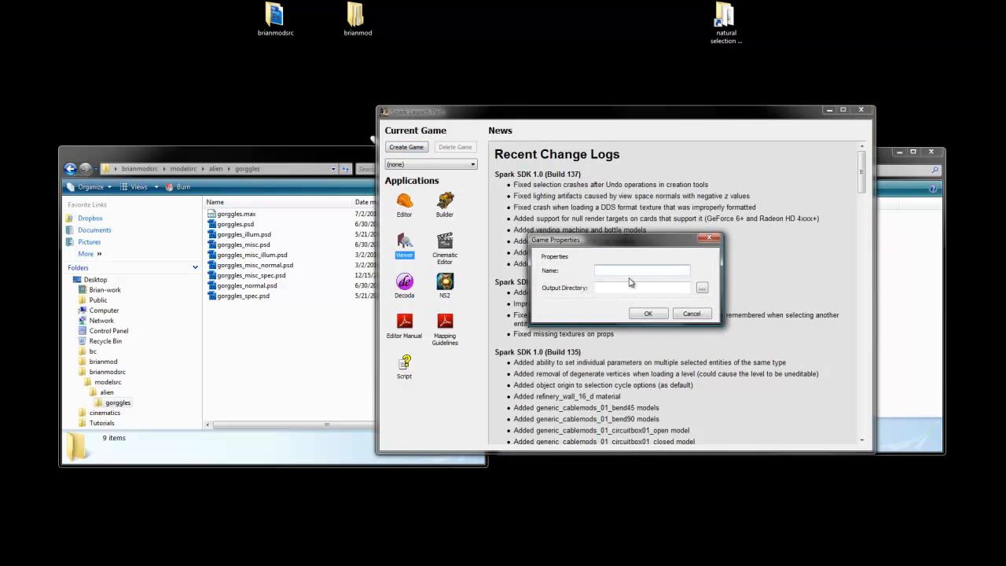
pyautogui.write('b')
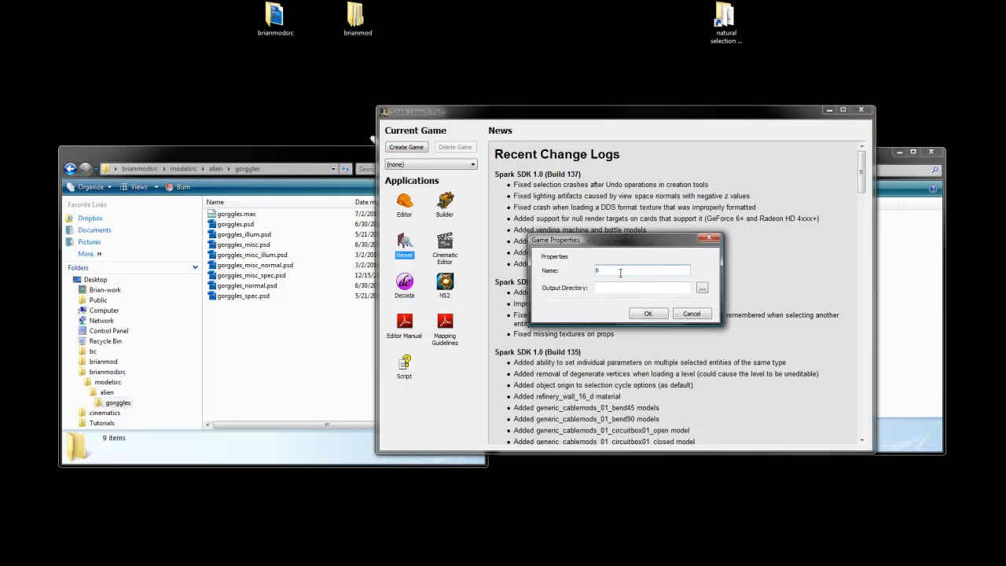
pyautogui.write('rianmod')
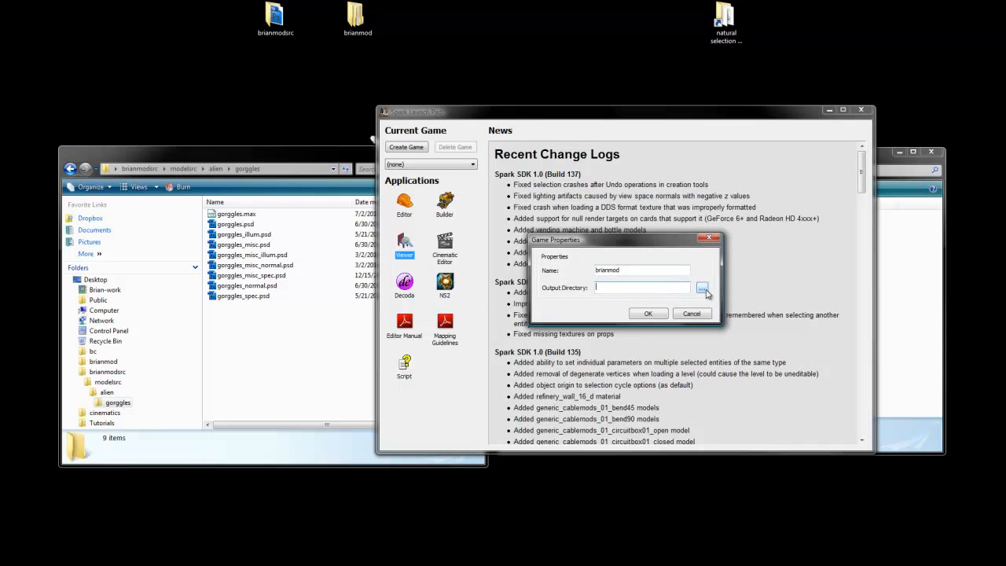
pyautogui.click(702, 287)
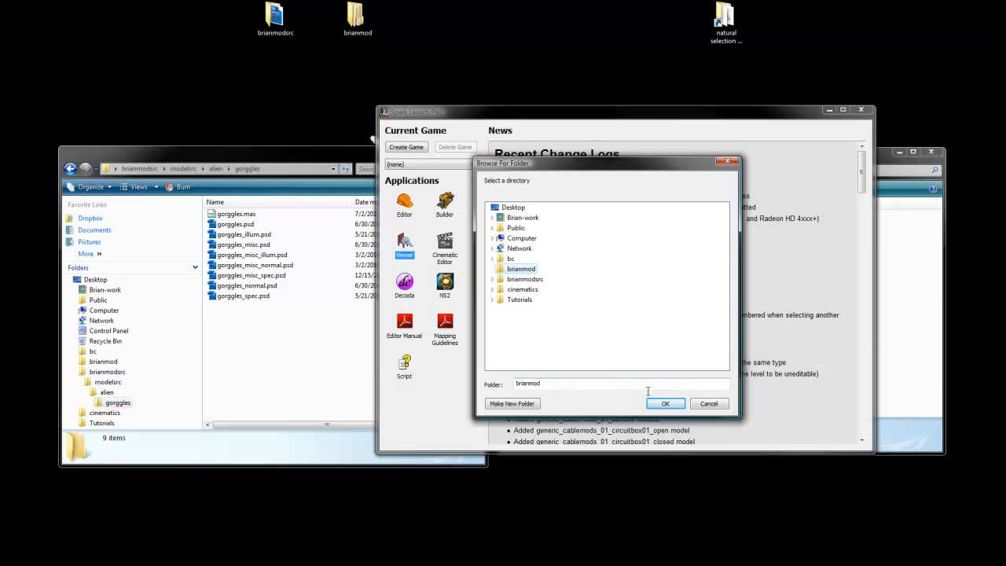
pyautogui.click(666, 404)
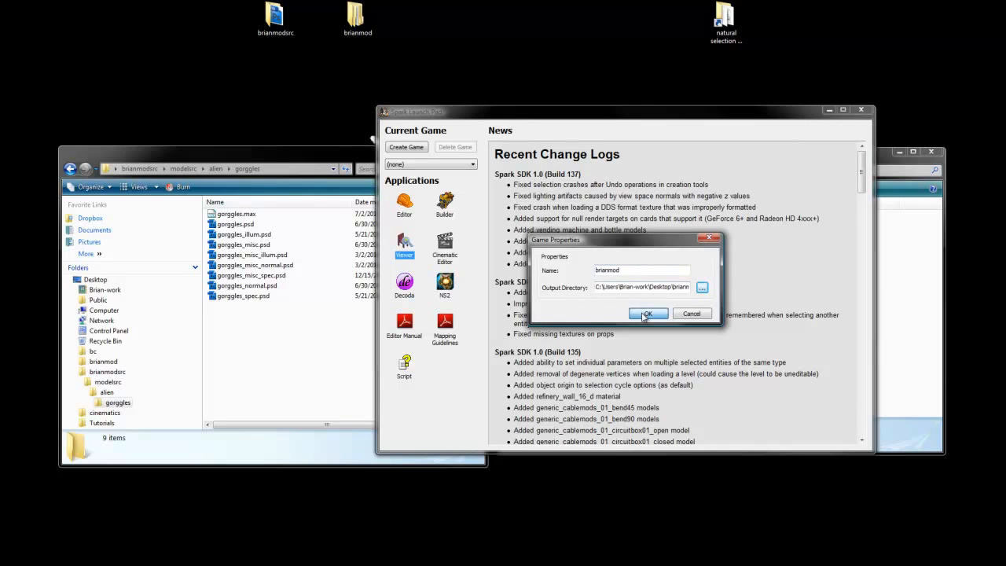
pyautogui.click(647, 314)
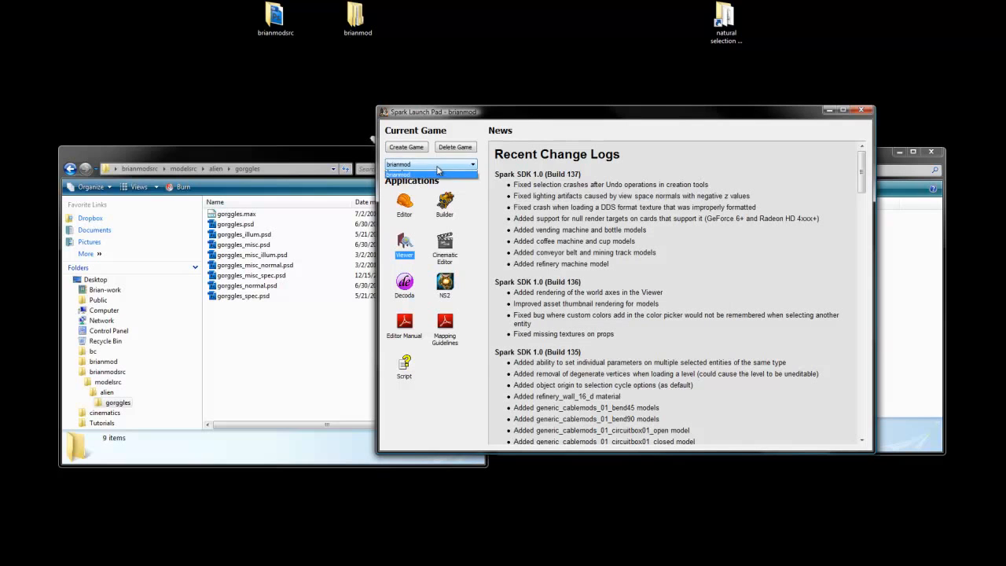
pyautogui.click(430, 164)
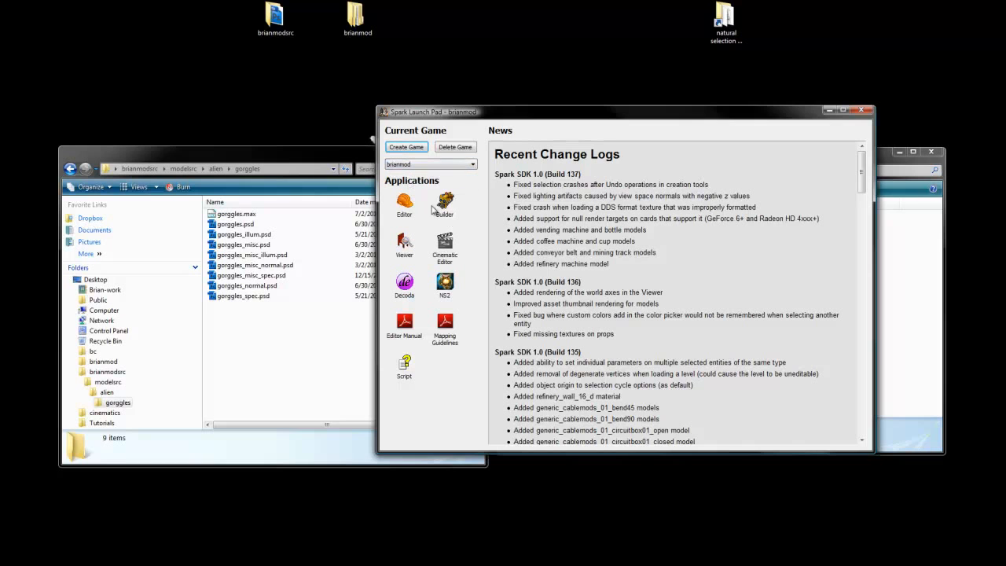
pyautogui.moveTo(466, 242)
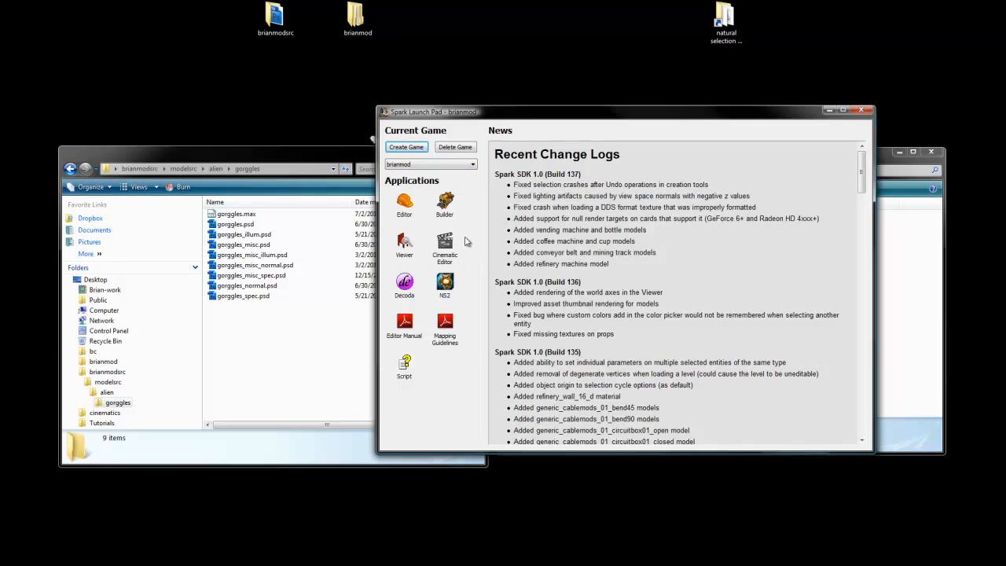
pyautogui.moveTo(471, 206)
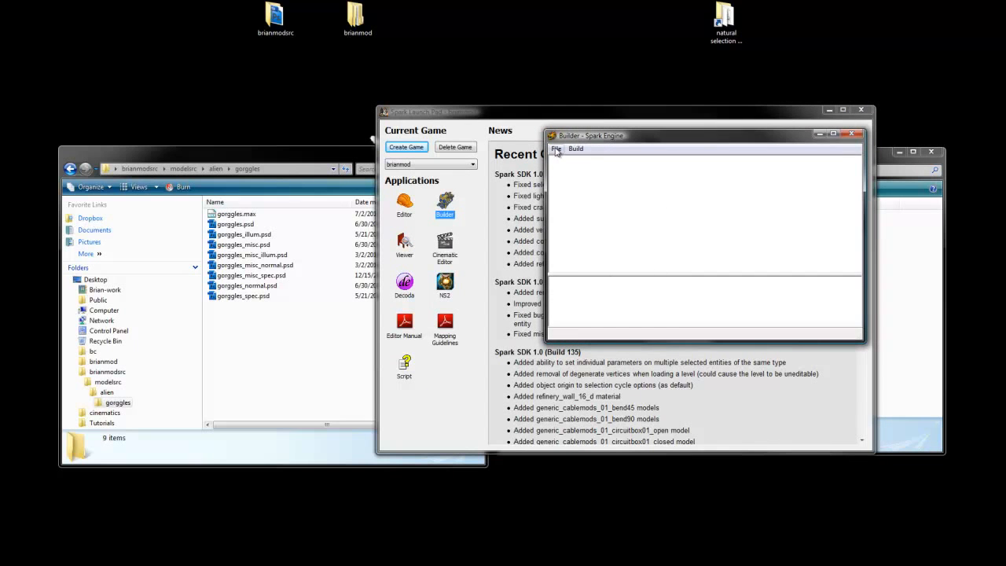
# Load builder_setup.xml from the natural selection 2 folder via File > Load Setup
pyautogui.click(557, 148)
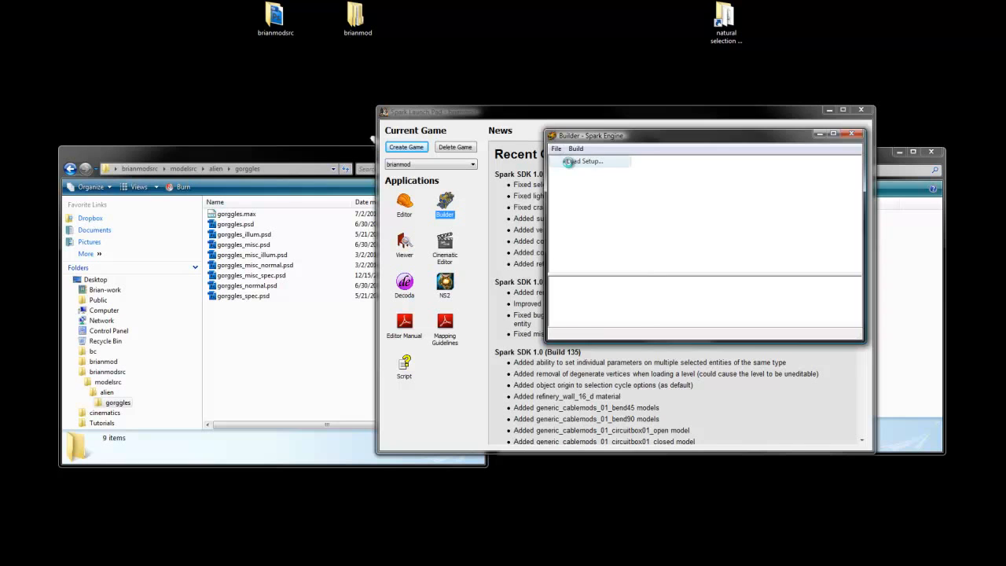
pyautogui.click(585, 162)
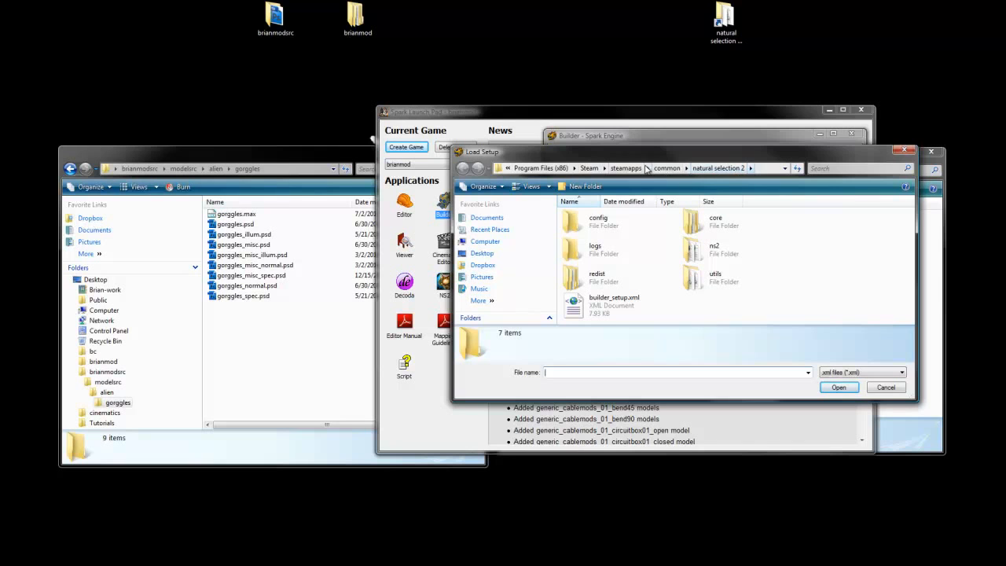
pyautogui.click(615, 301)
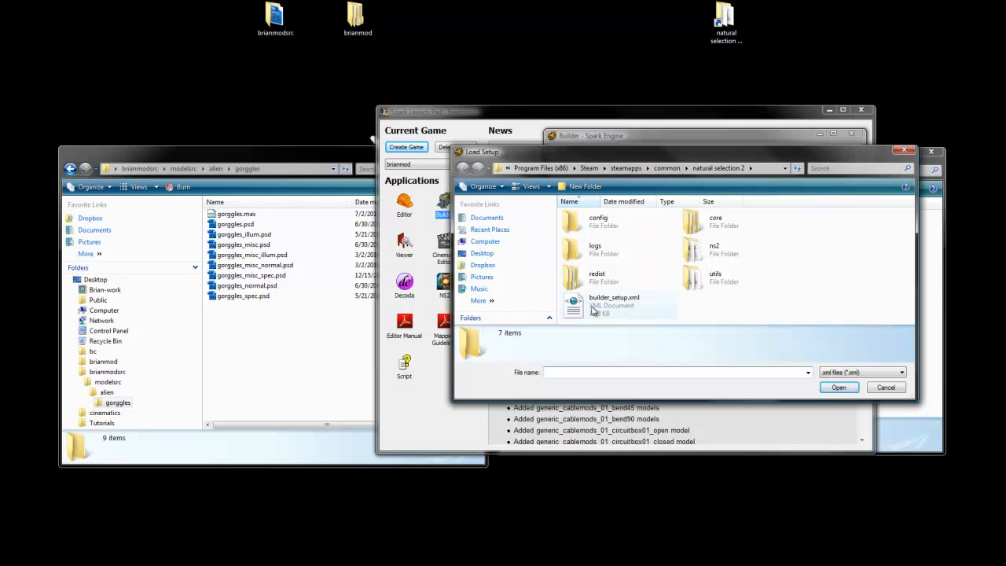
pyautogui.moveTo(594, 311)
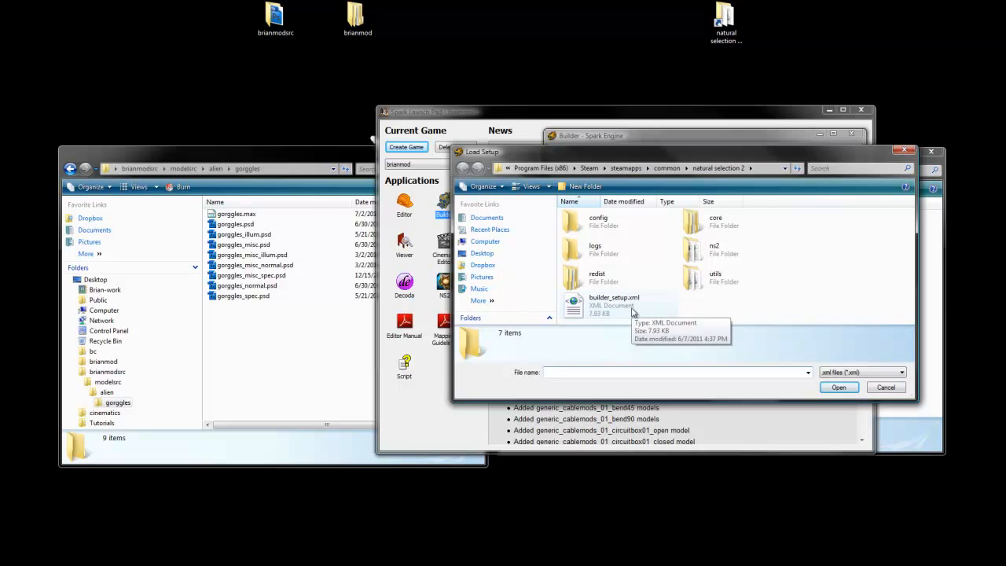
pyautogui.moveTo(680, 313)
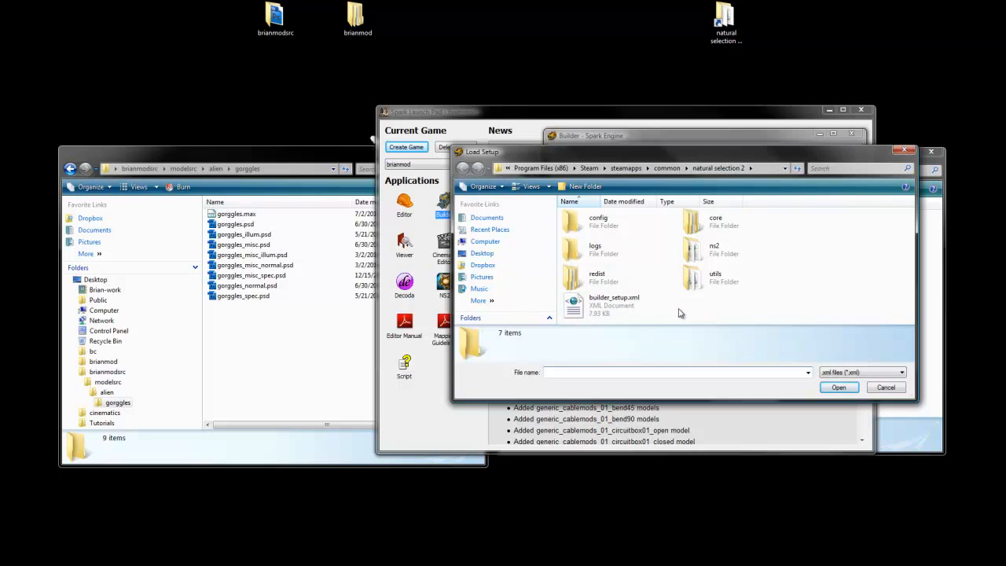
pyautogui.click(615, 301)
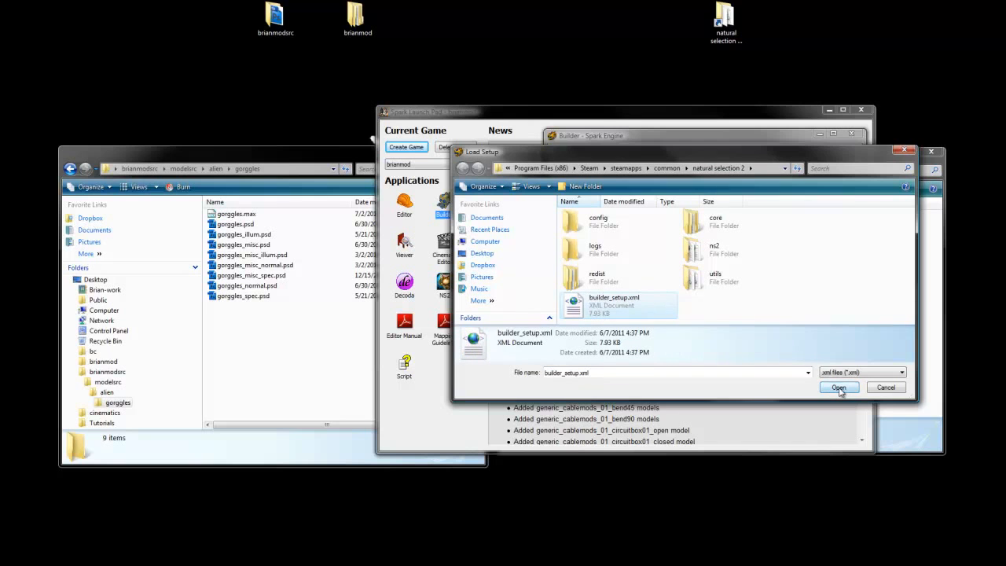
pyautogui.click(838, 386)
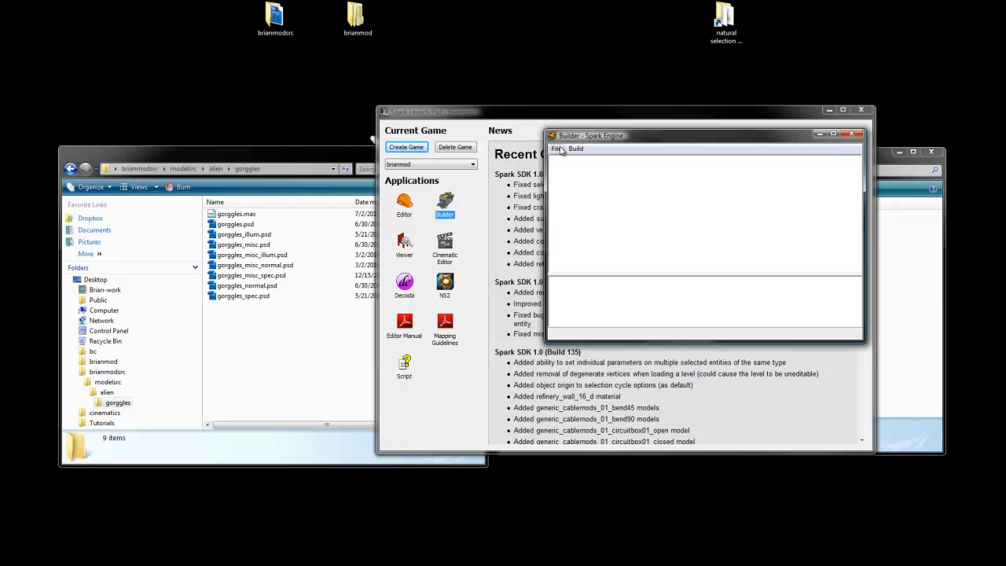
pyautogui.click(557, 149)
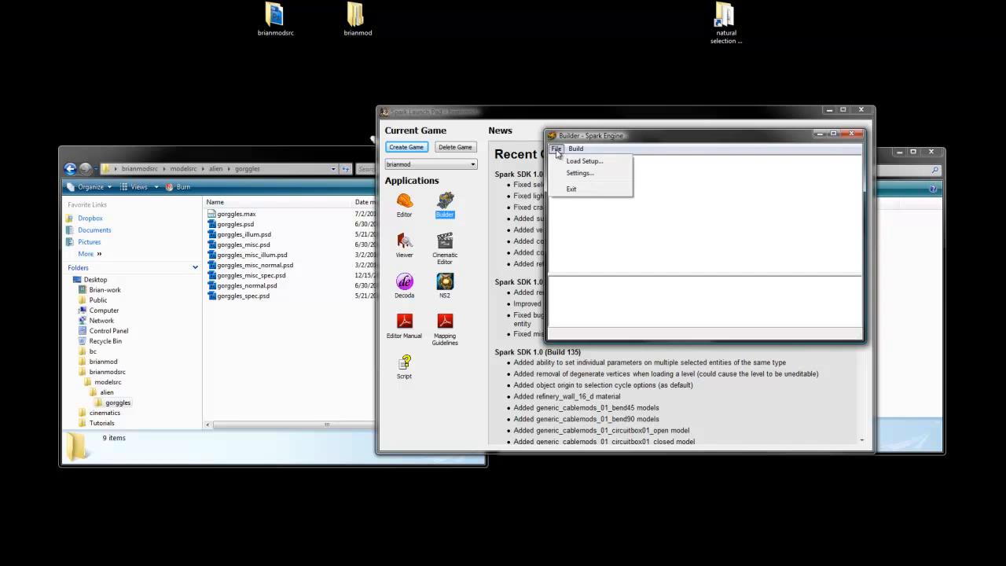
pyautogui.moveTo(579, 173)
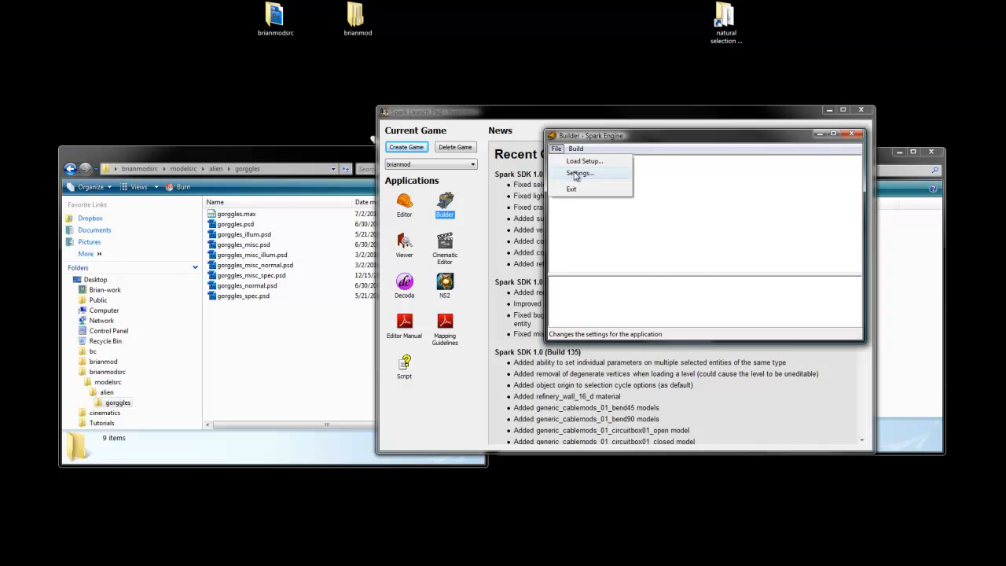
pyautogui.click(579, 173)
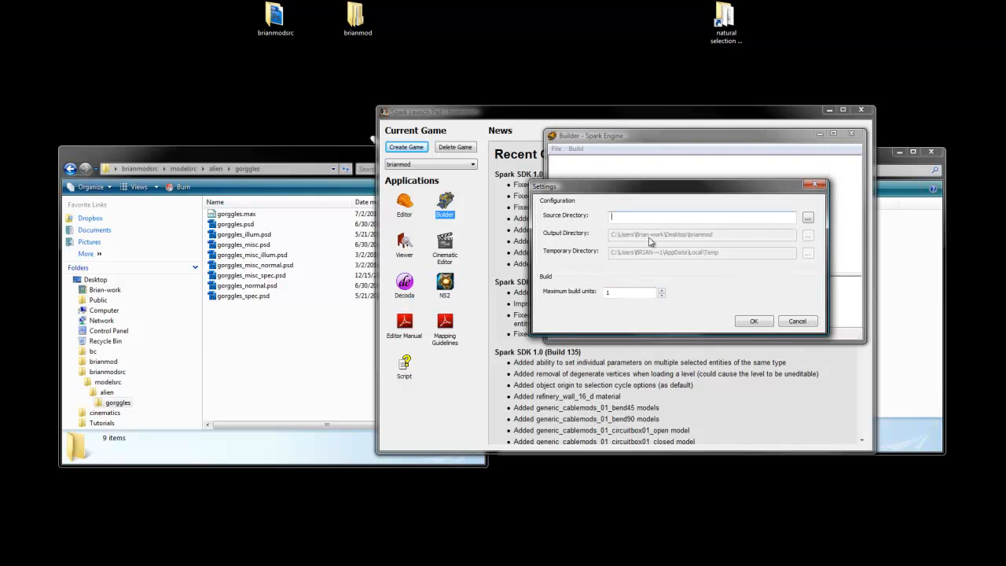
pyautogui.moveTo(710, 244)
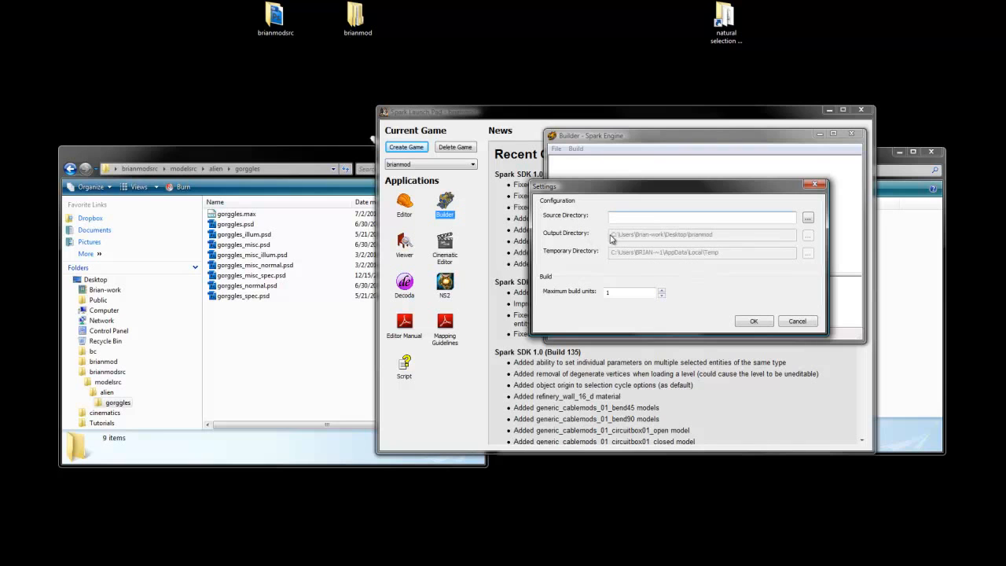
pyautogui.moveTo(708, 238)
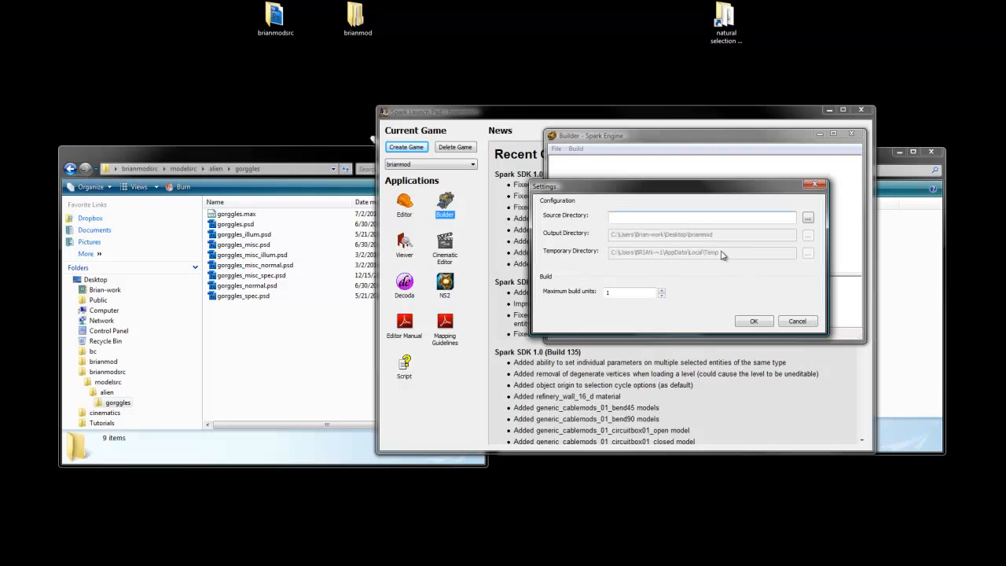
pyautogui.click(700, 217)
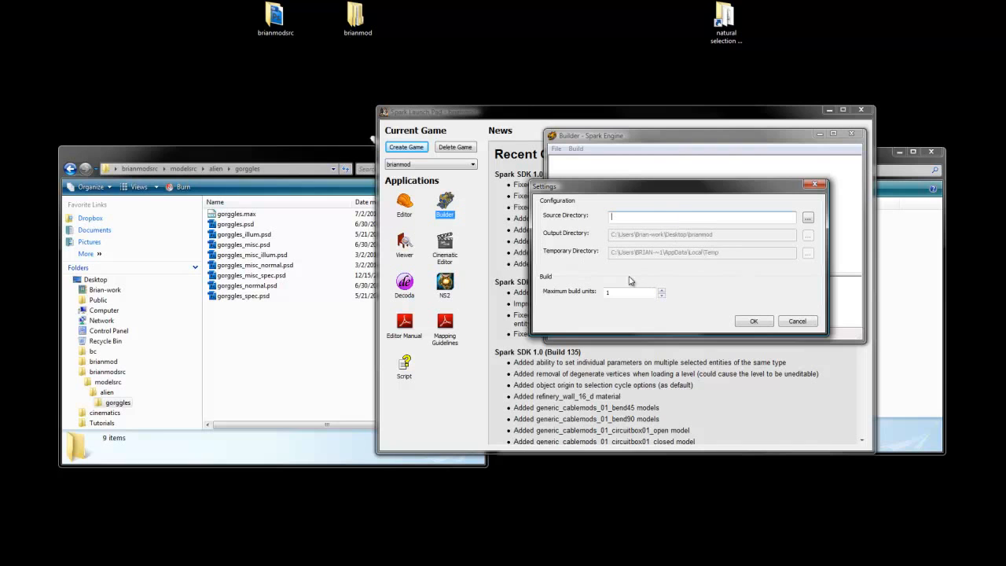
pyautogui.moveTo(591, 299)
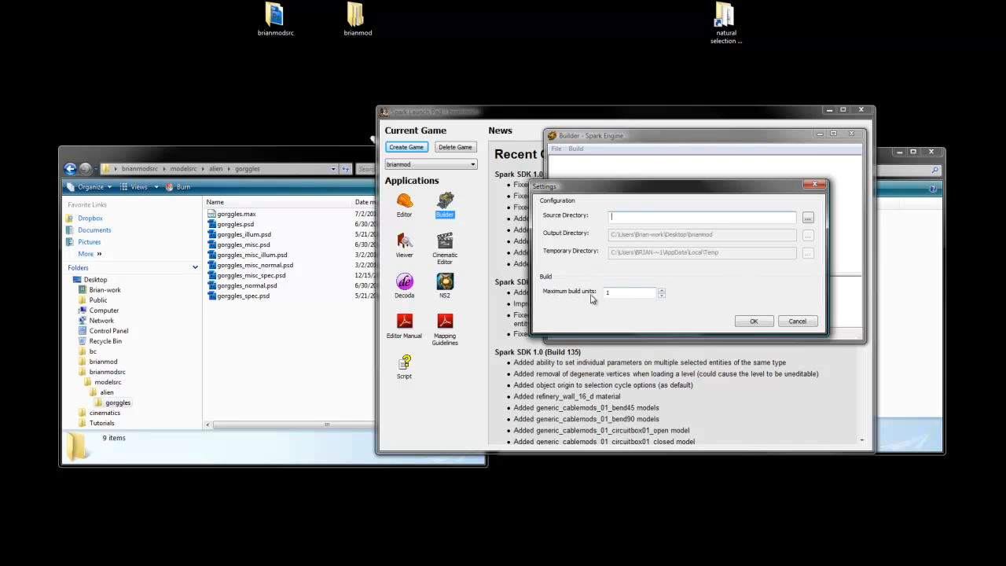
pyautogui.moveTo(586, 300)
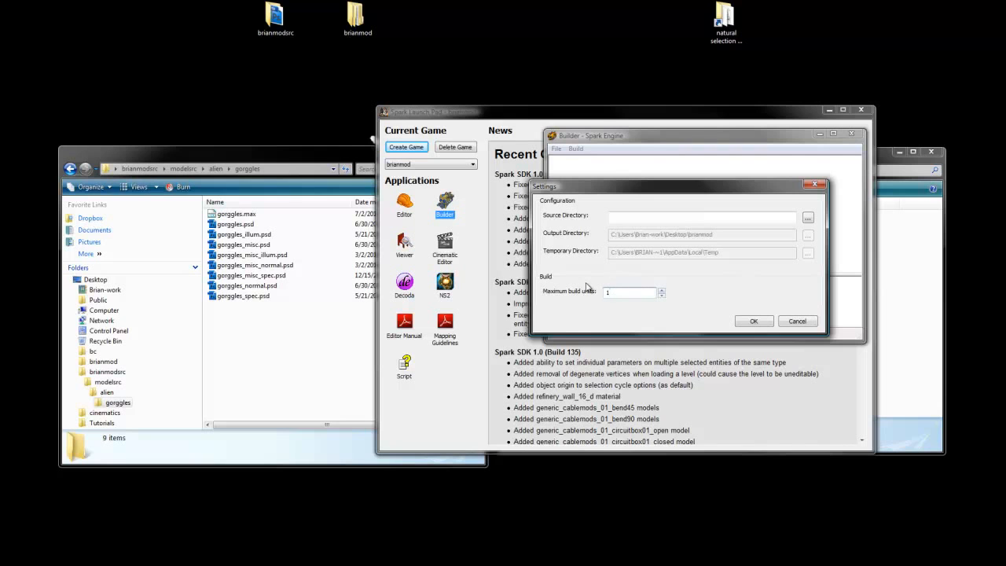
pyautogui.click(700, 218)
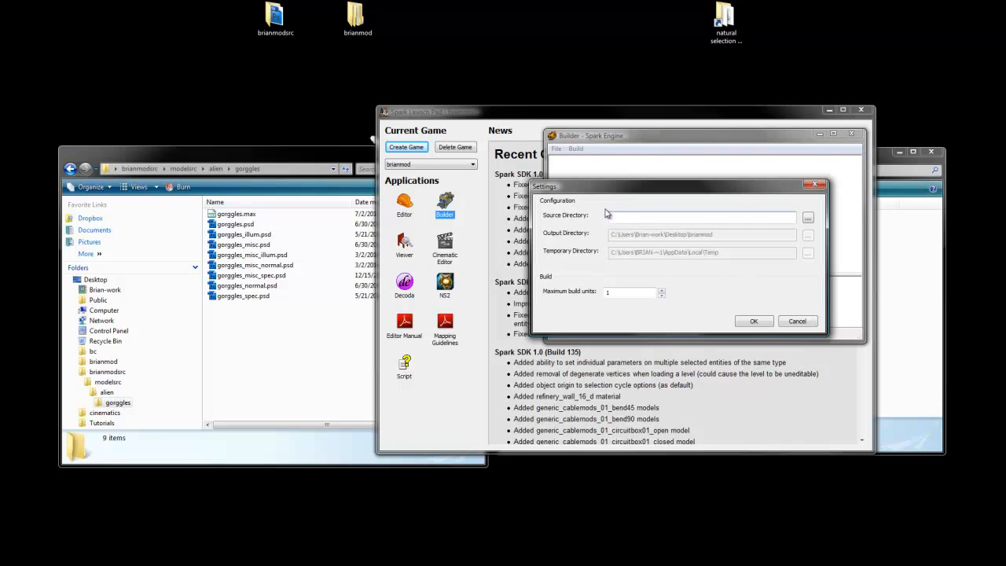
# Set the source directory to C:\Users\Brian-work\Desktop\brianmodsrc and apply the settings
pyautogui.click(808, 218)
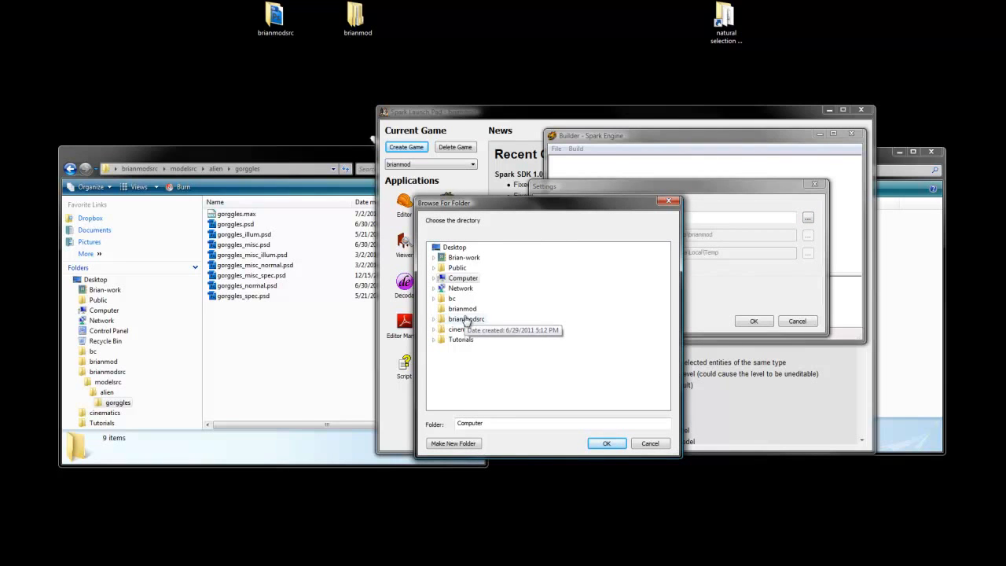
pyautogui.click(435, 319)
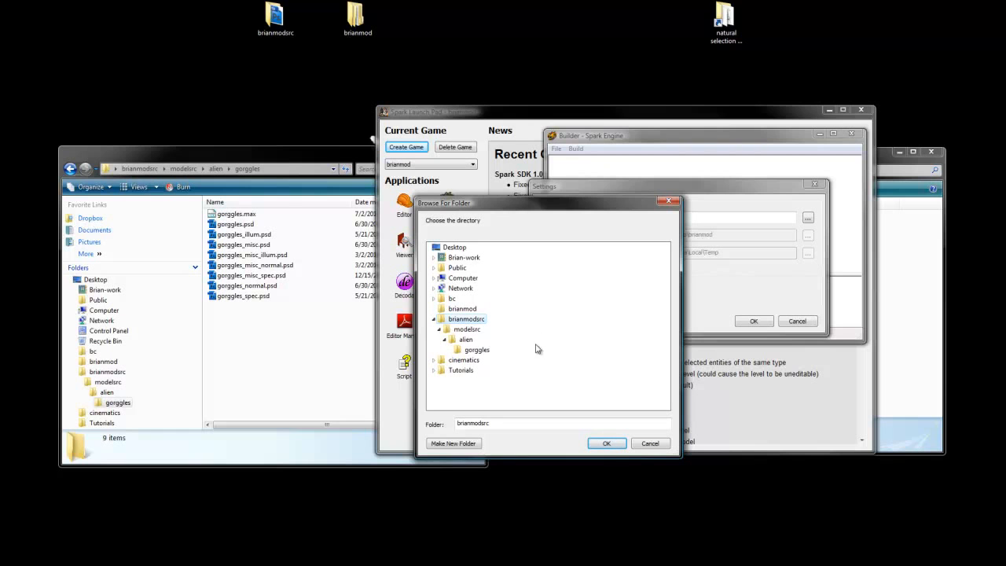
pyautogui.click(606, 443)
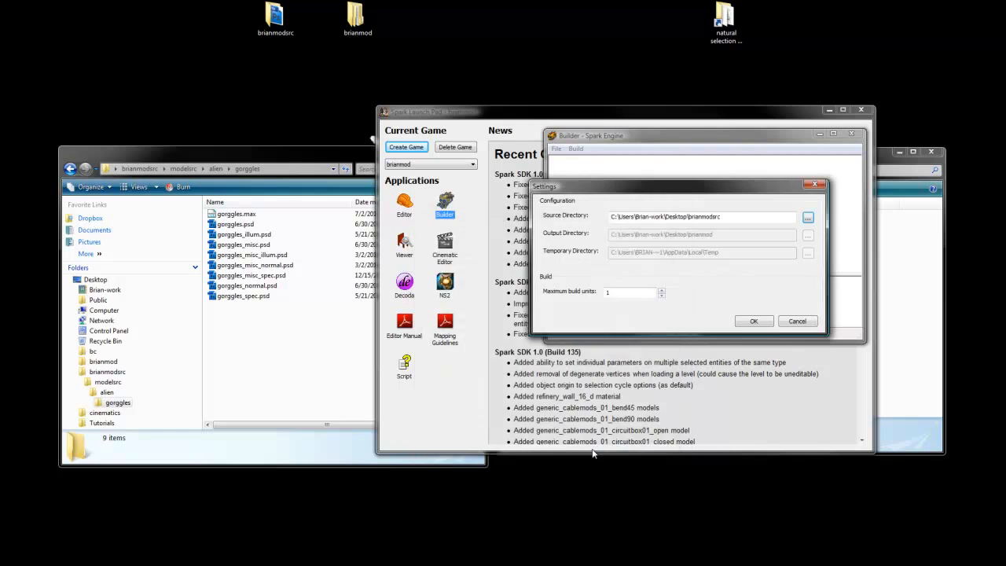
pyautogui.click(700, 216)
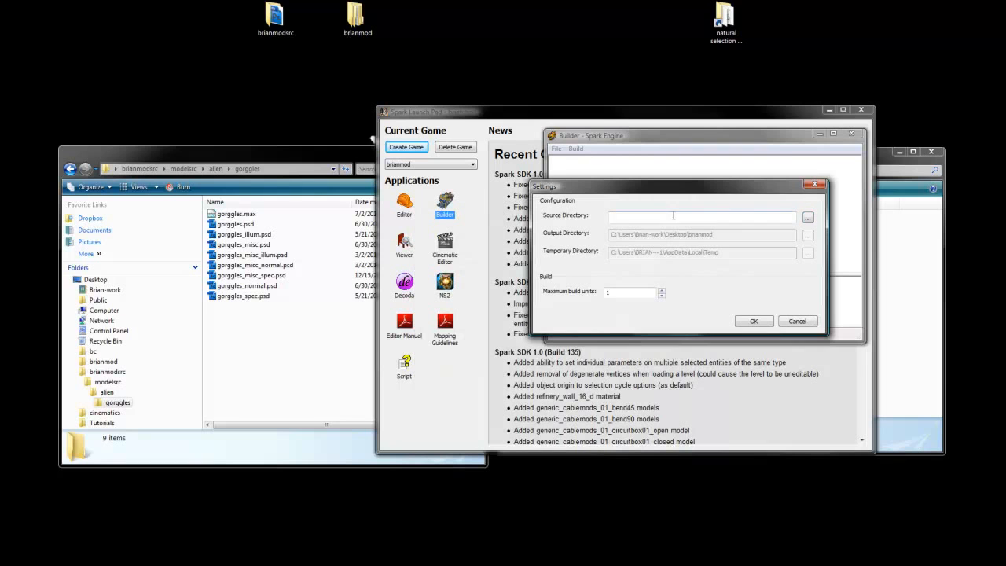
pyautogui.write('C:\\Users\\Brian-work\\Desktop\\brianmodsrc')
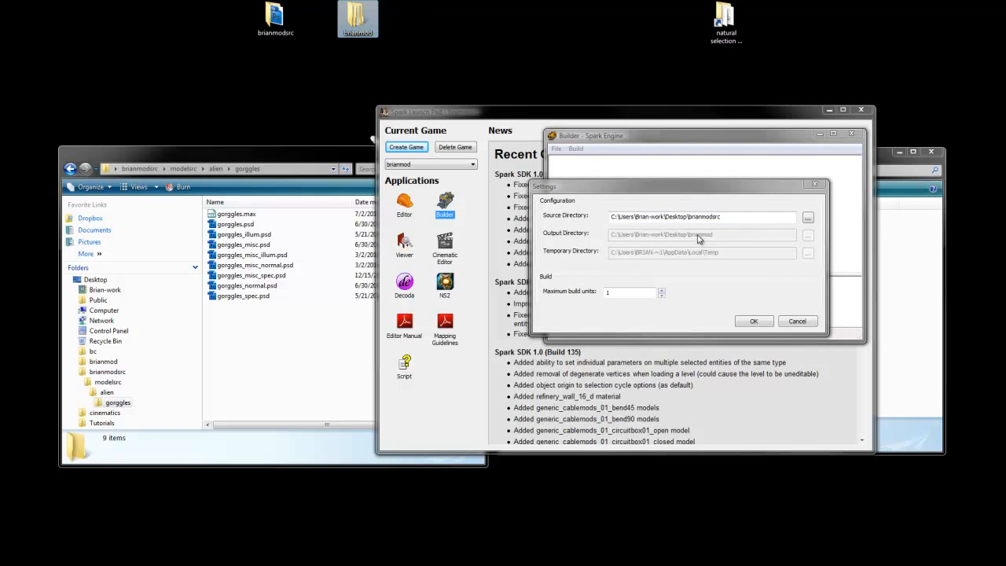
pyautogui.click(753, 321)
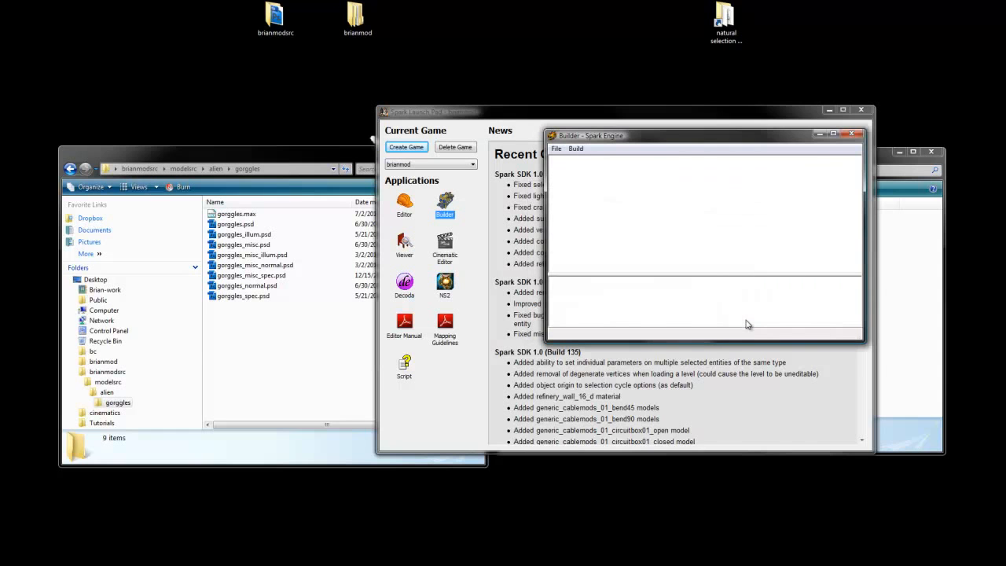
# Run Build from the Build menu to compile the out-of-date goggles textures
pyautogui.click(576, 166)
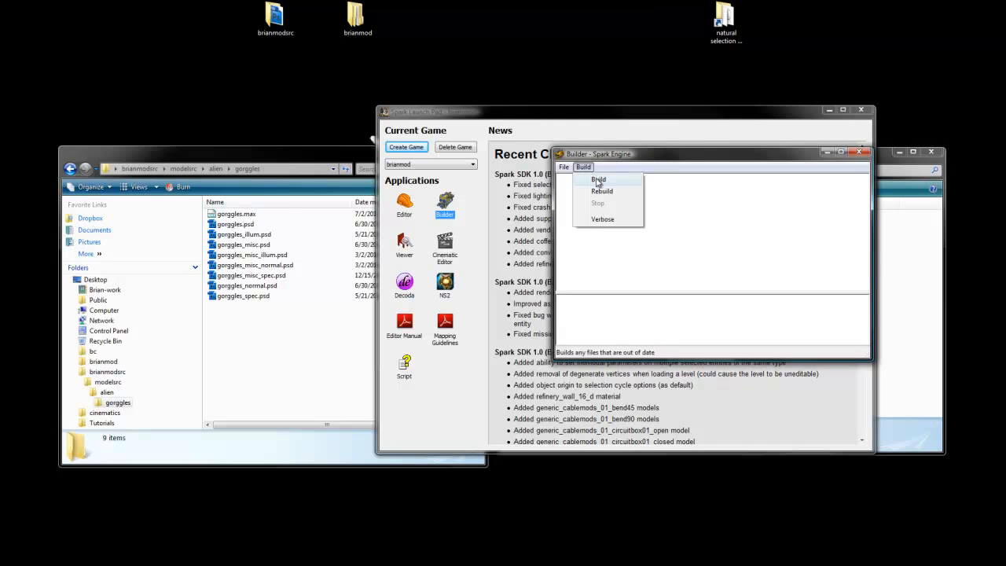
pyautogui.click(599, 179)
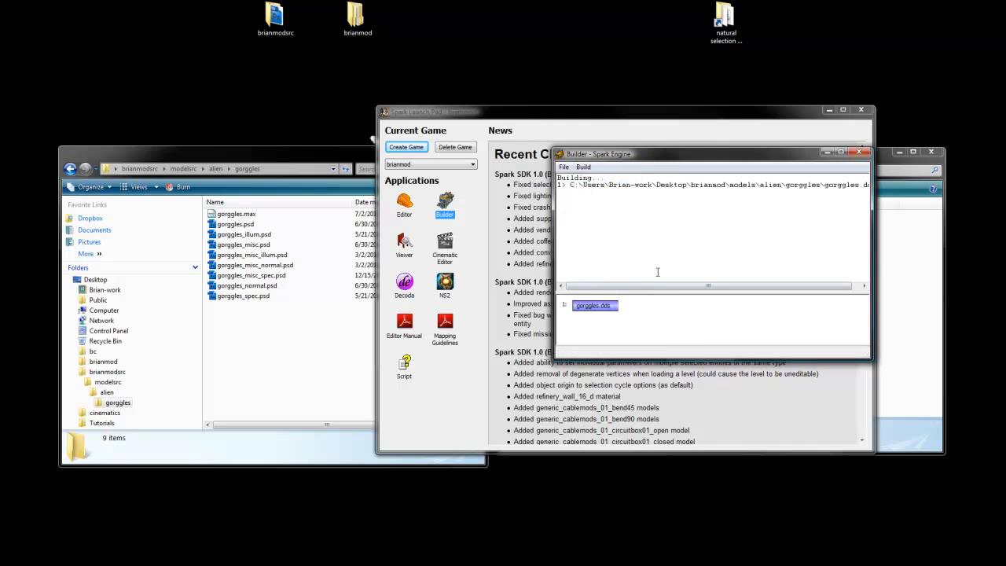
pyautogui.moveTo(711, 262)
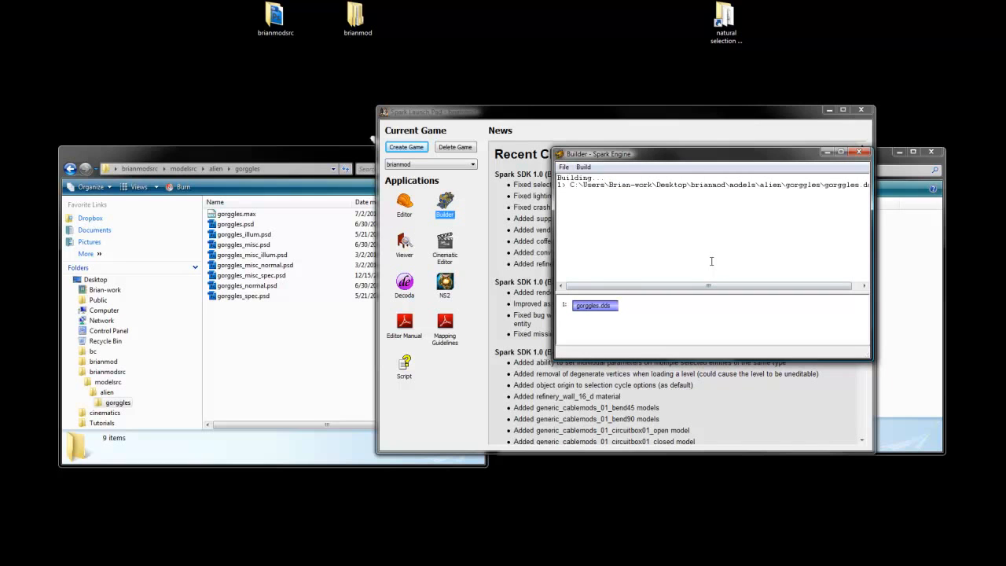
pyautogui.moveTo(618, 175)
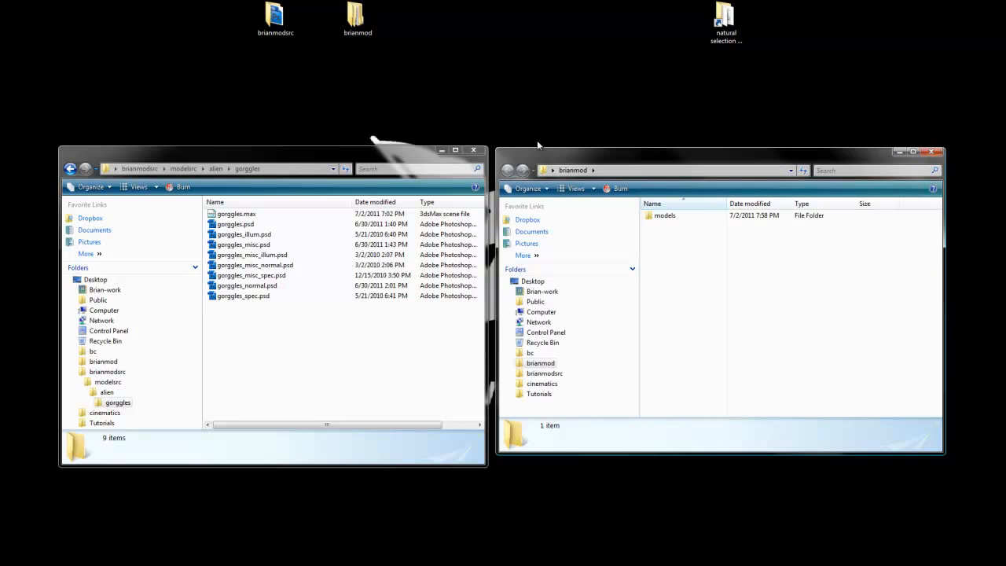
# Open brianmod\models\alien\gorggles to see the eight DDS files, then select gorggles.max
pyautogui.click(665, 216)
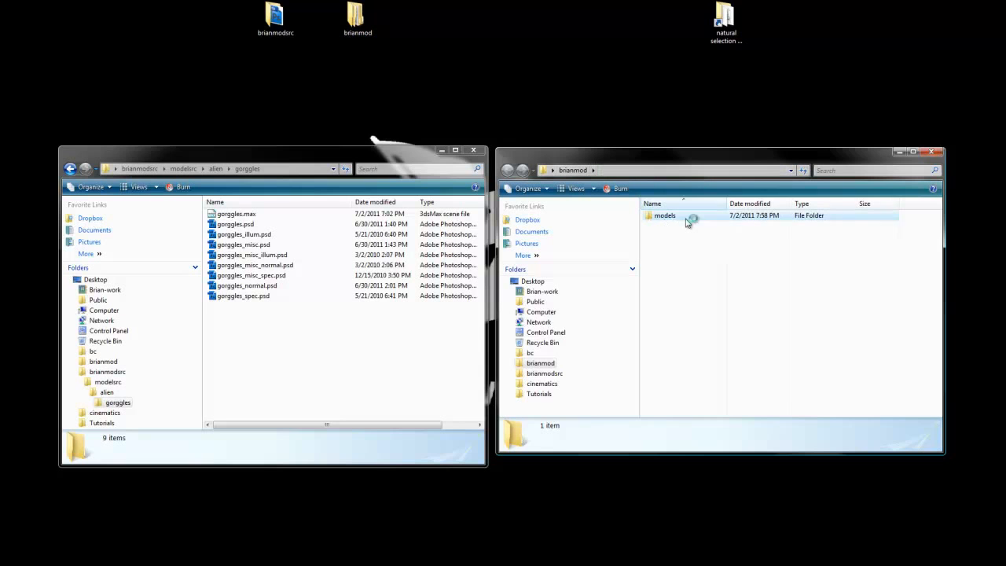
pyautogui.doubleClick(665, 216)
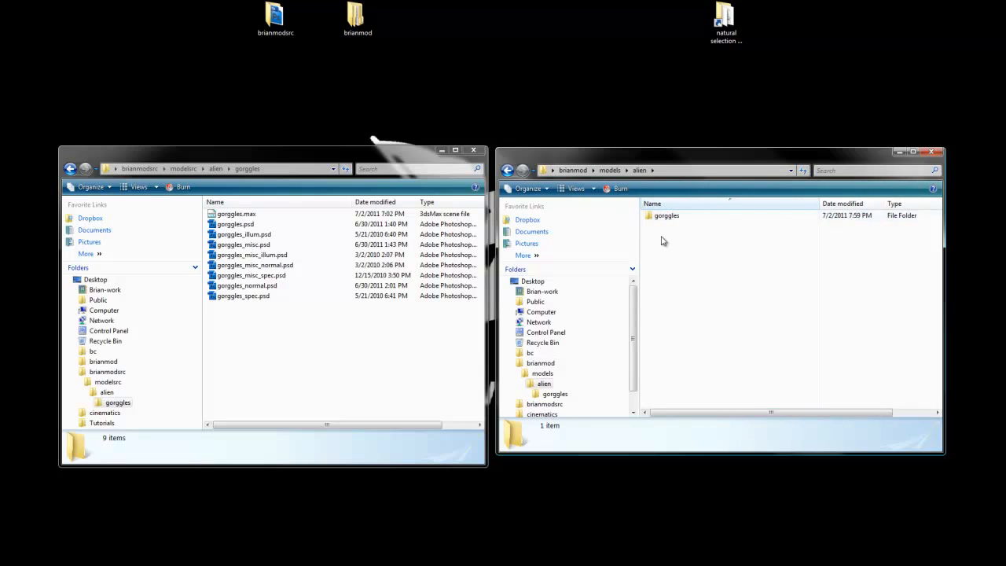
pyautogui.doubleClick(667, 214)
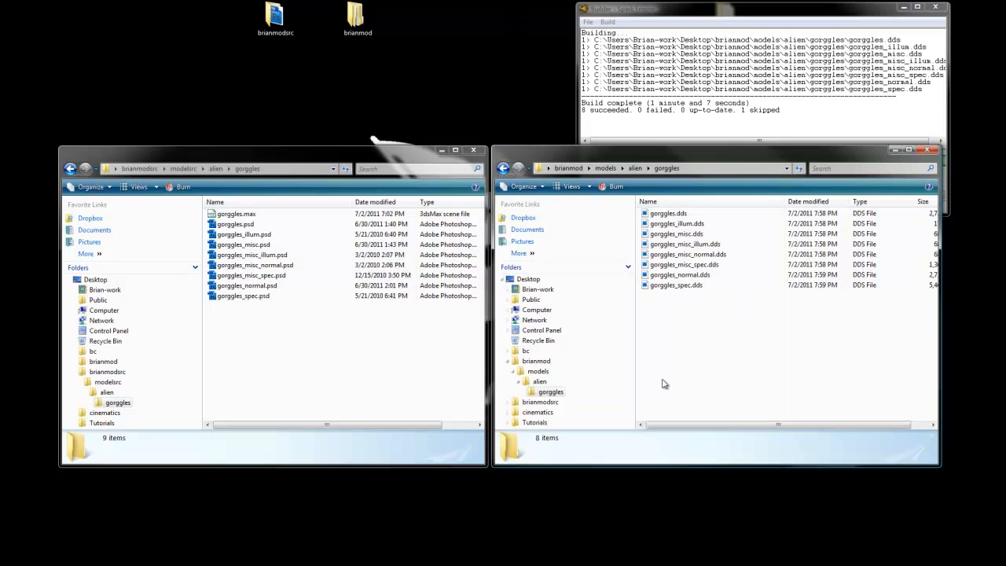
pyautogui.moveTo(728, 373)
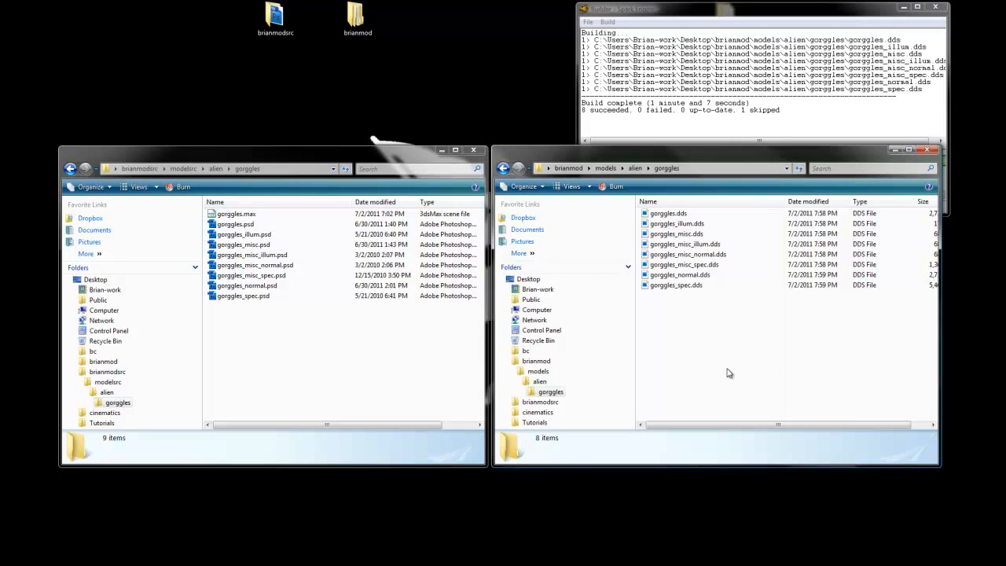
pyautogui.click(236, 213)
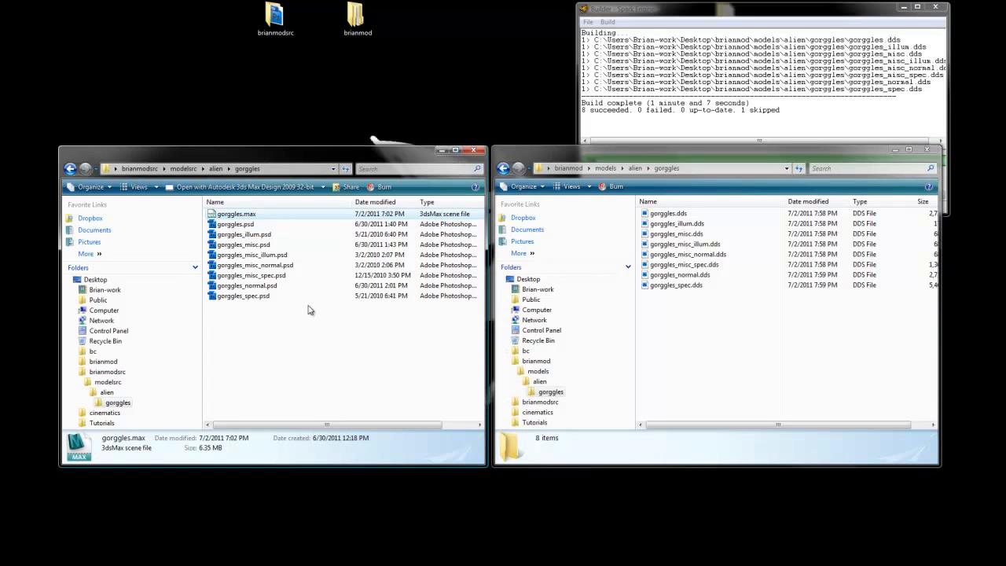
pyautogui.moveTo(319, 317)
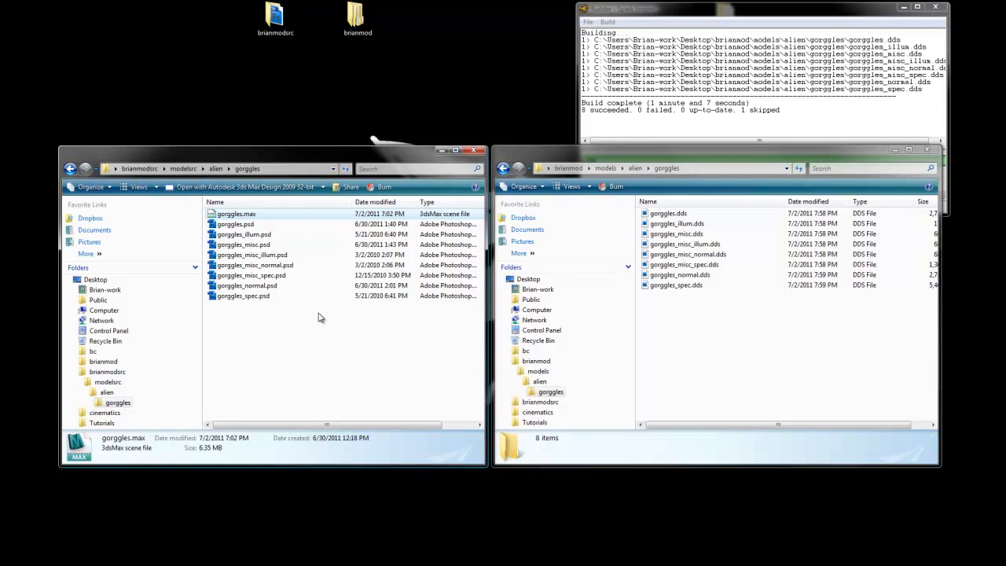